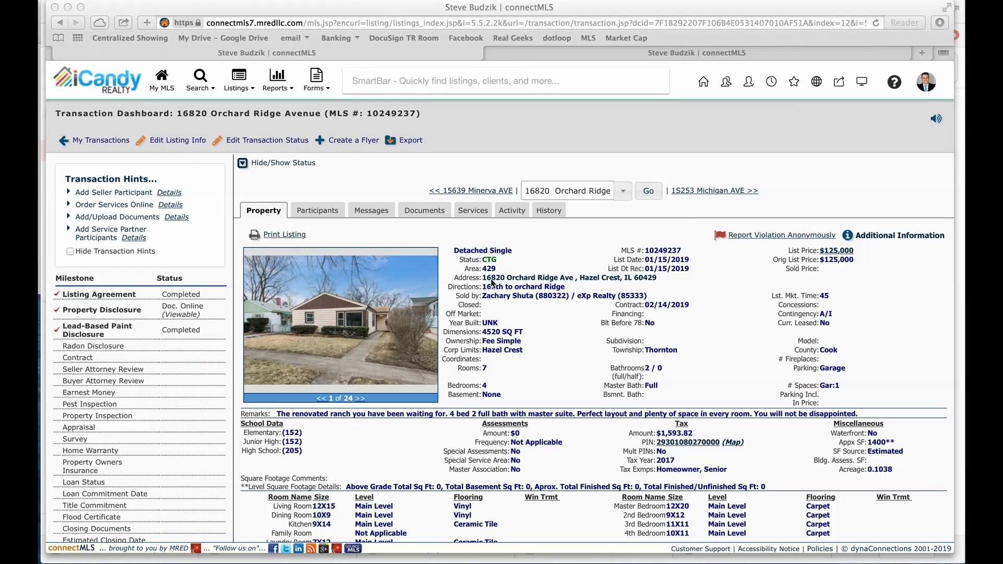
mouse_move(450, 256)
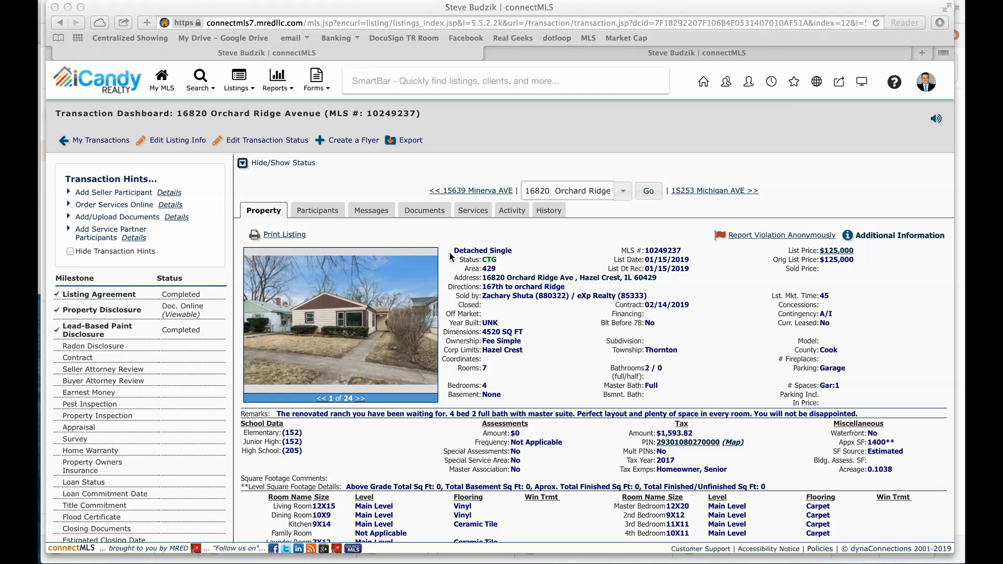
mouse_move(459, 268)
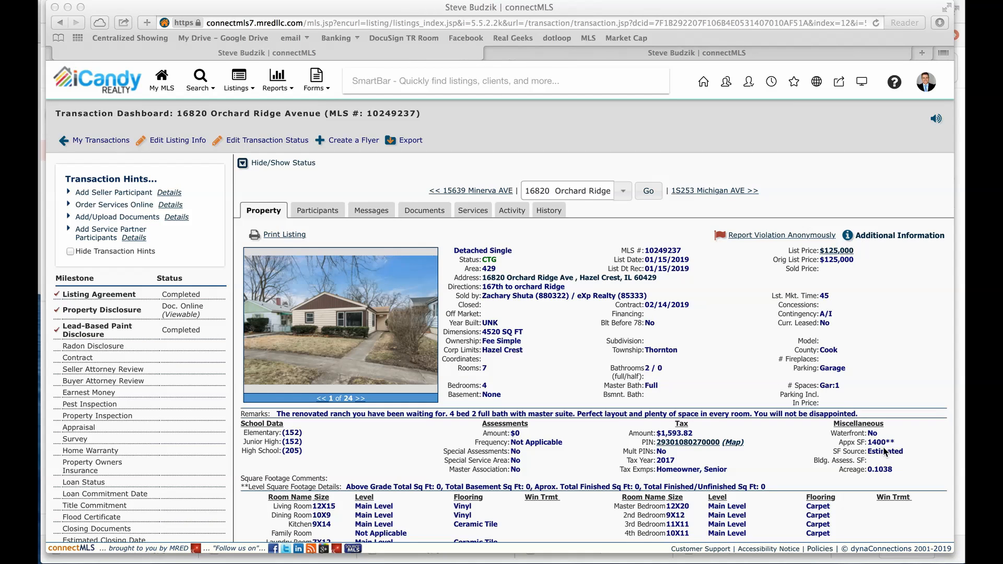
mouse_move(841, 260)
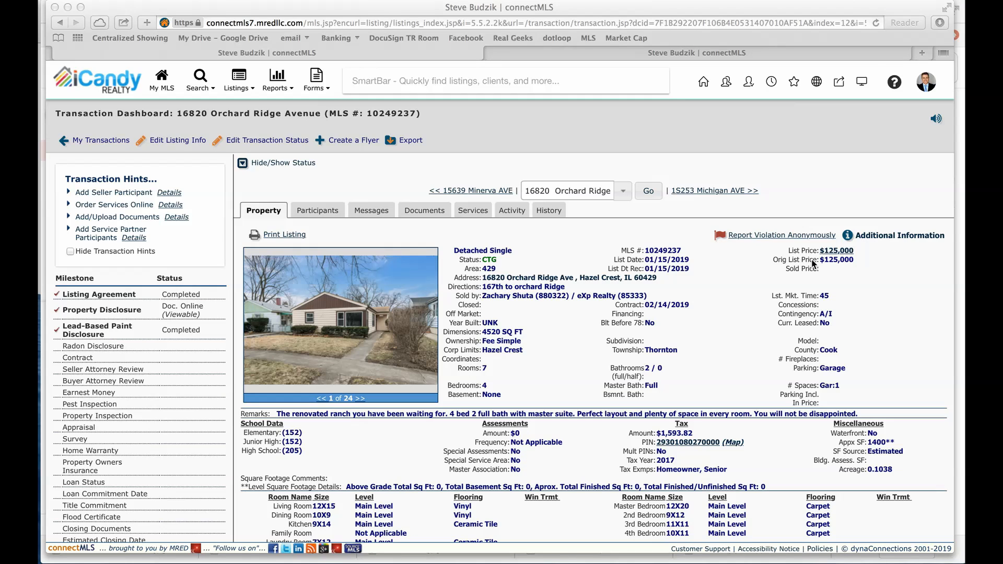
mouse_move(835, 267)
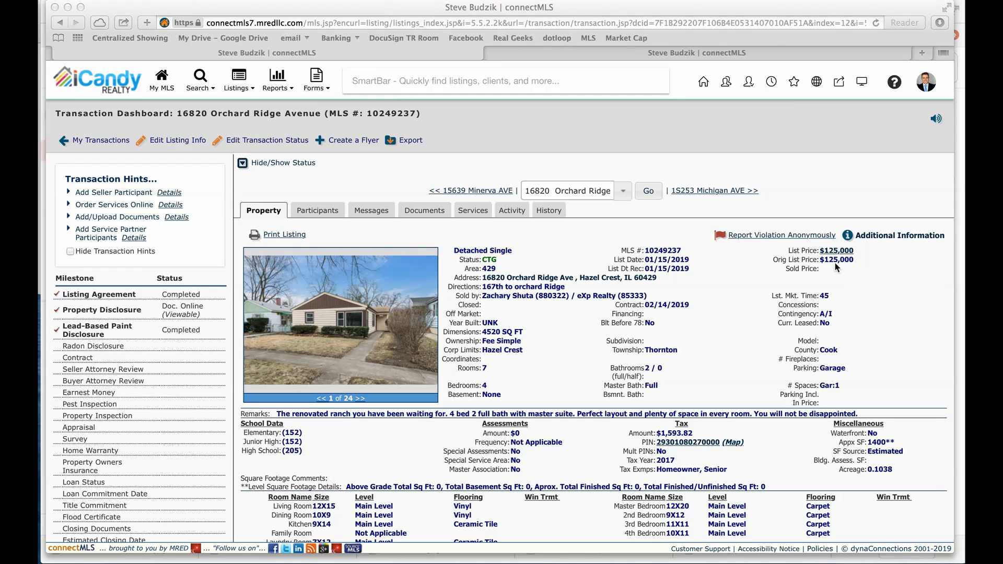
mouse_move(831, 262)
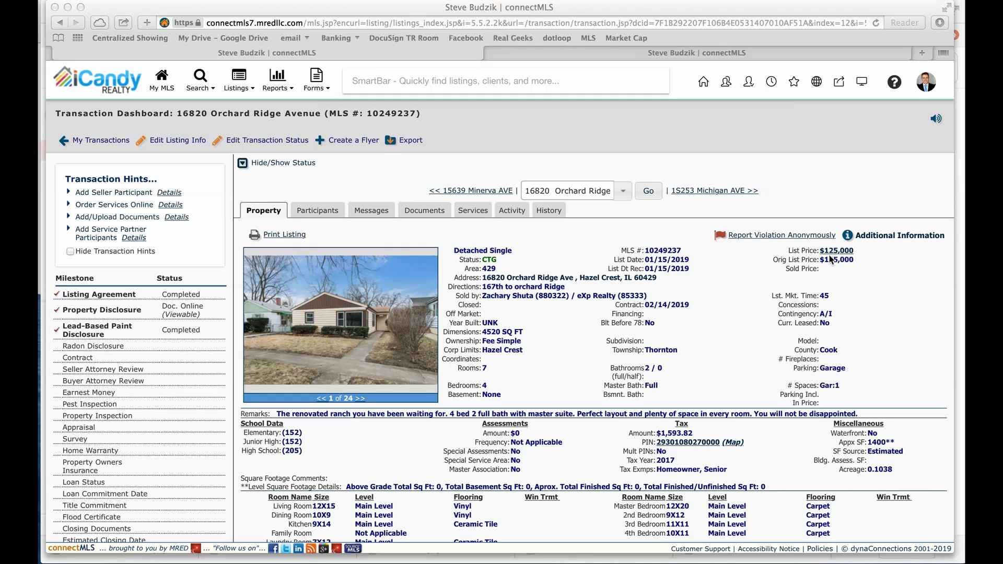
mouse_move(832, 262)
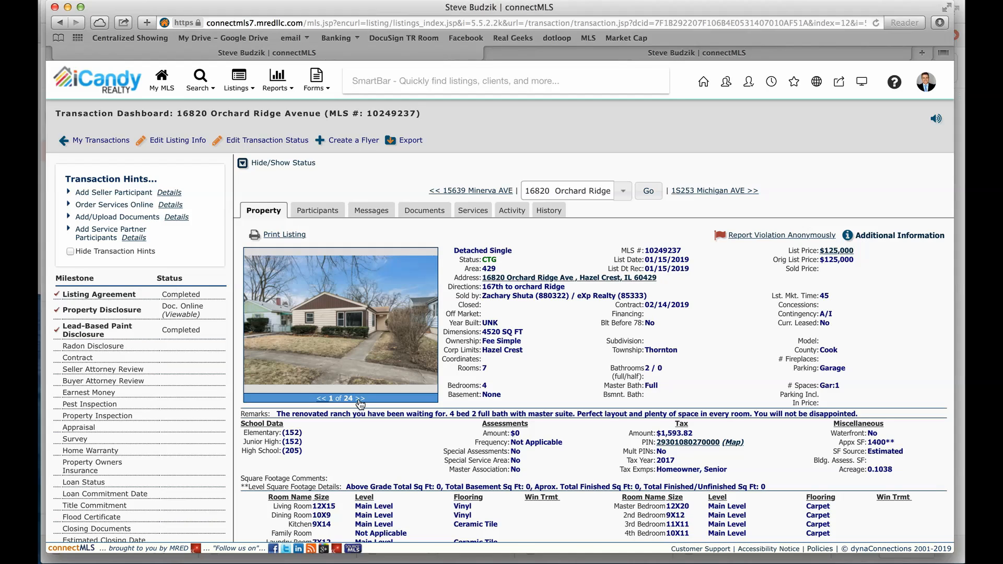
Browse the listing's photo gallery, close it, and go back to the comps results.
left_click(360, 398)
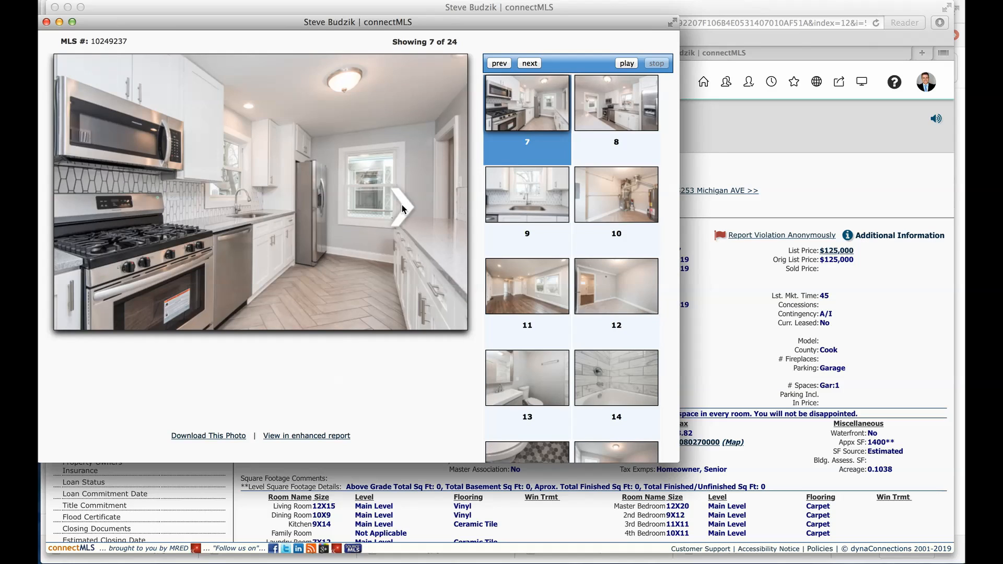
left_click(528, 63)
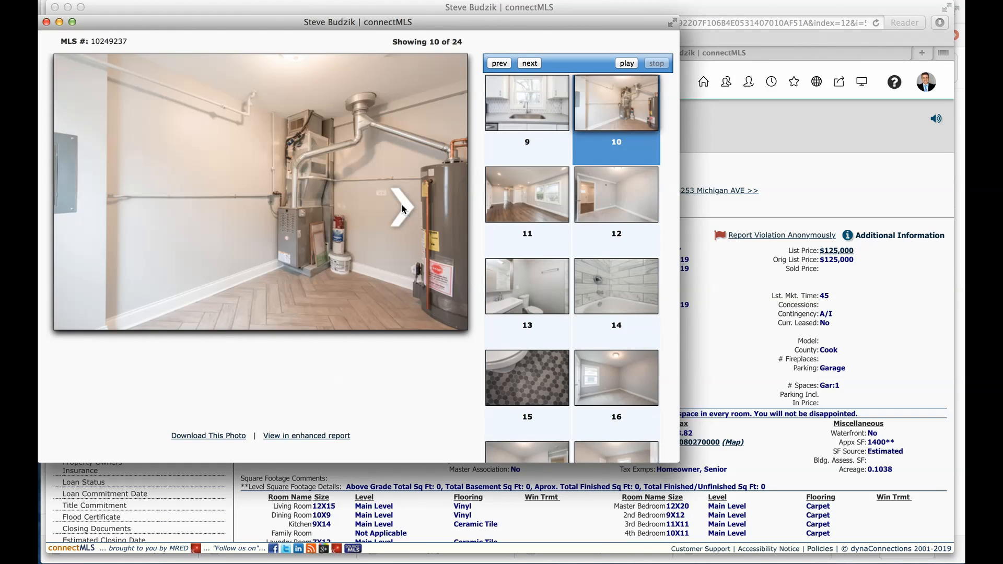
mouse_move(271, 219)
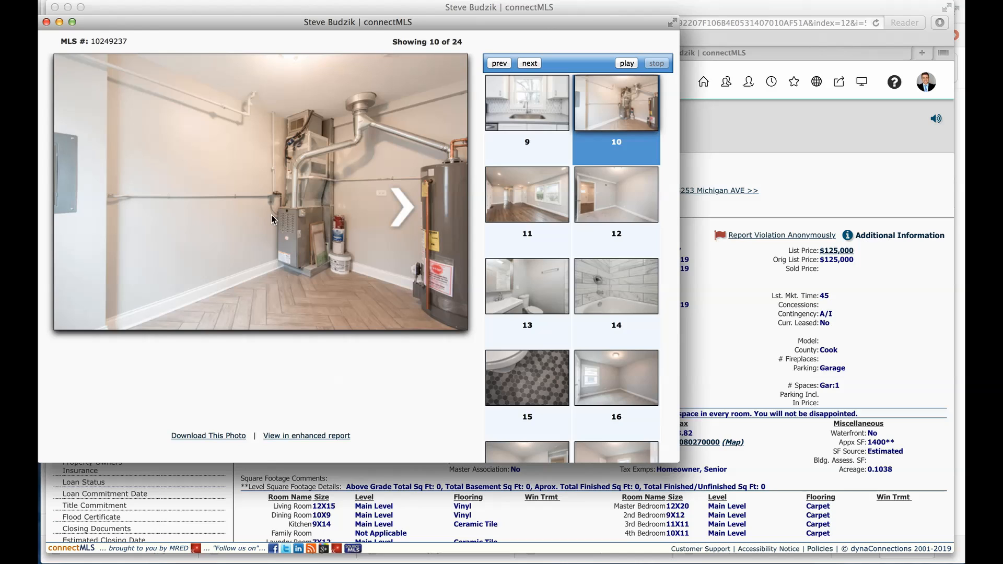
mouse_move(402, 202)
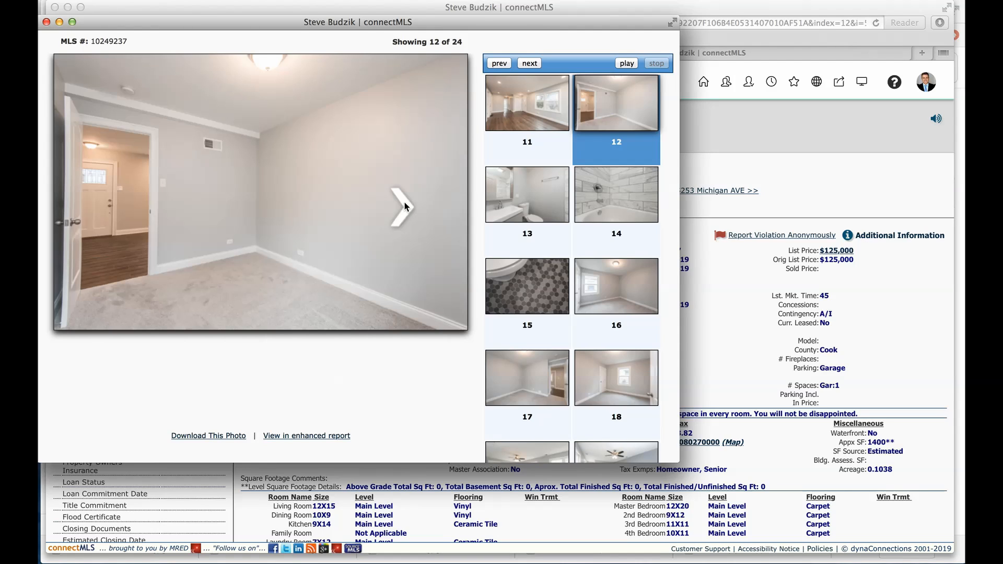
left_click(402, 207)
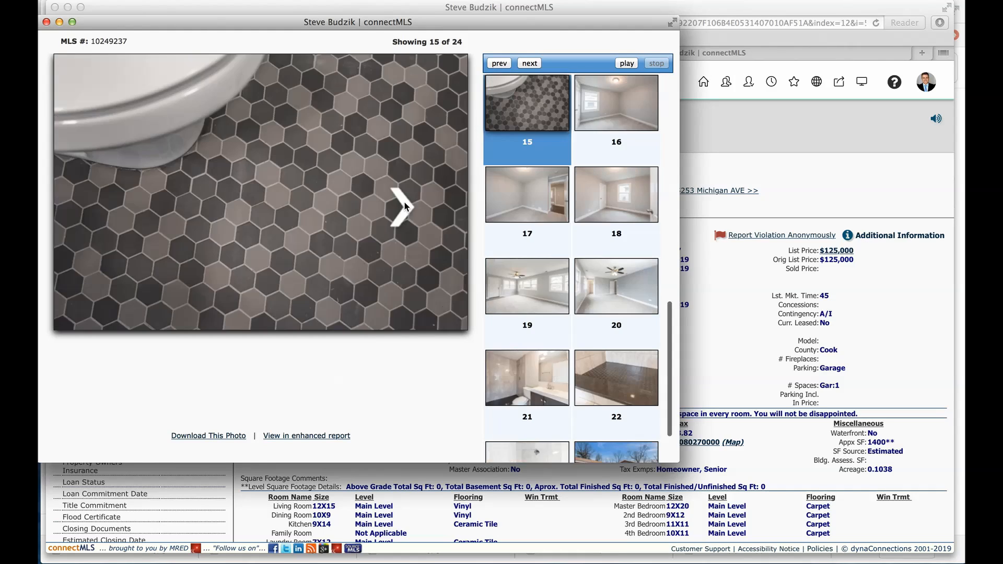
left_click(401, 207)
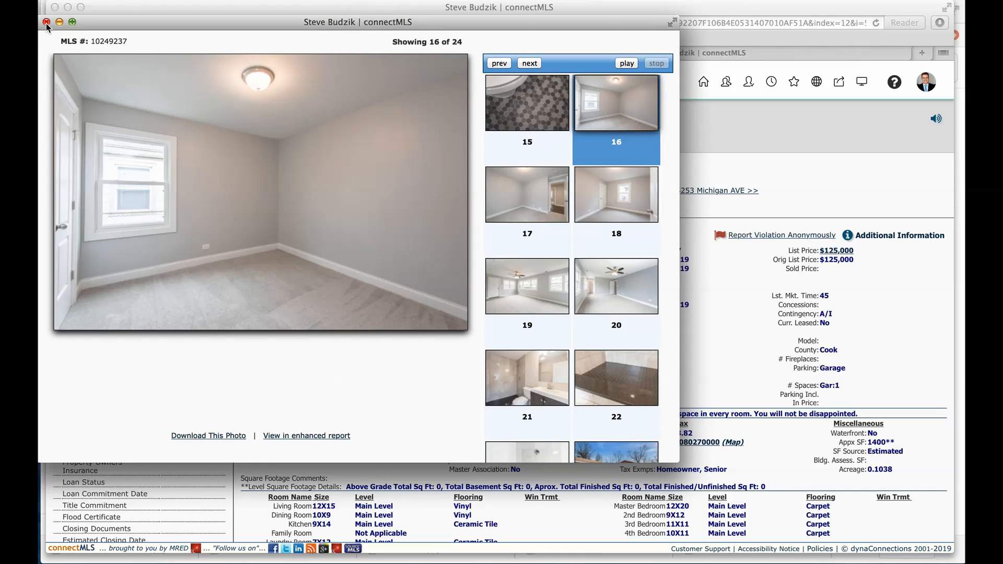
left_click(46, 24)
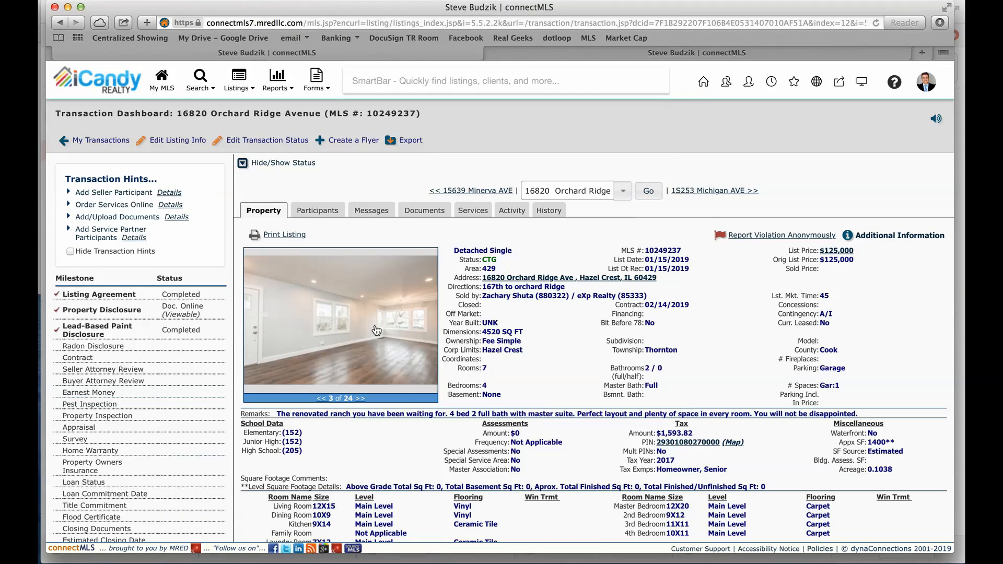
key("F3")
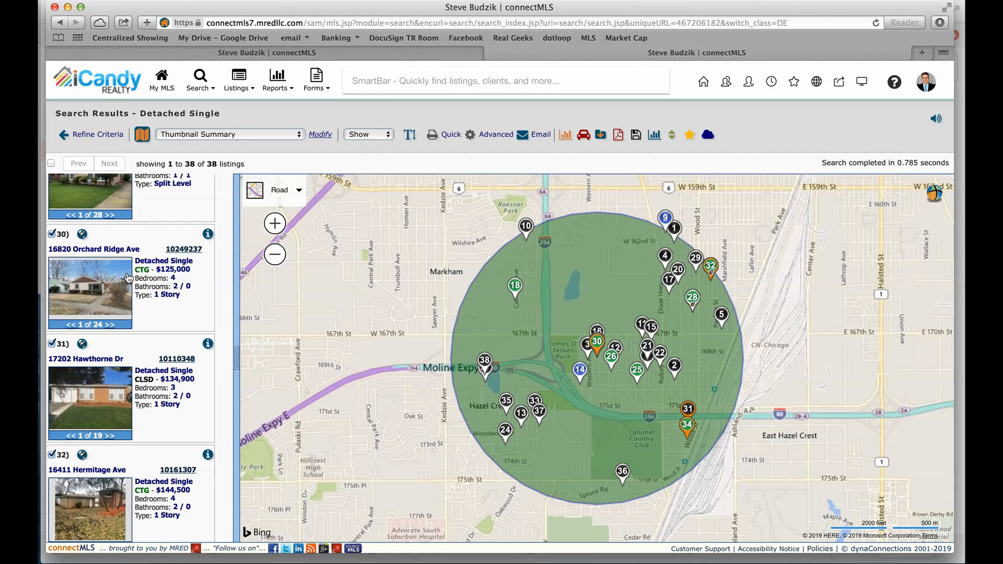
mouse_move(117, 343)
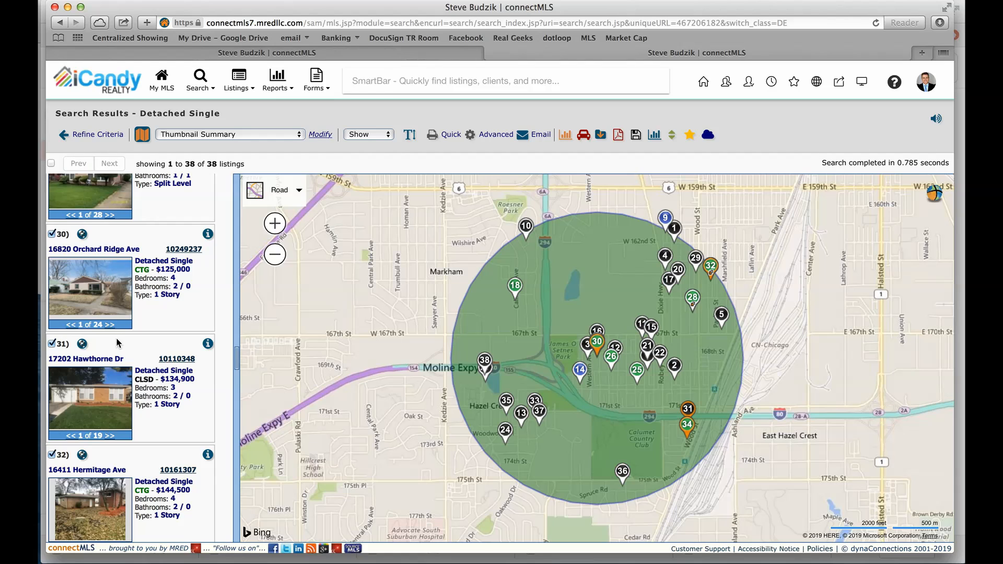
mouse_move(122, 390)
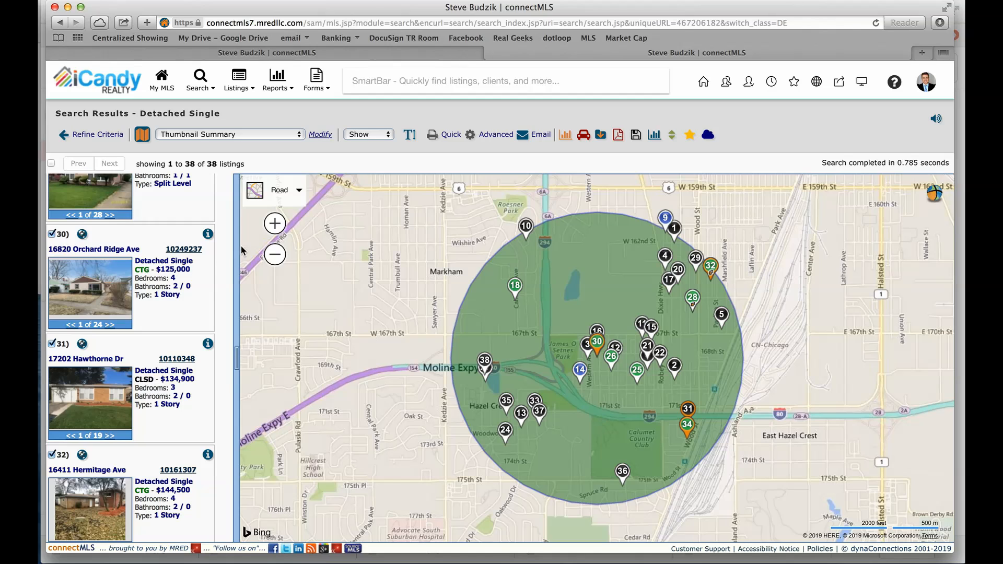
mouse_move(484, 326)
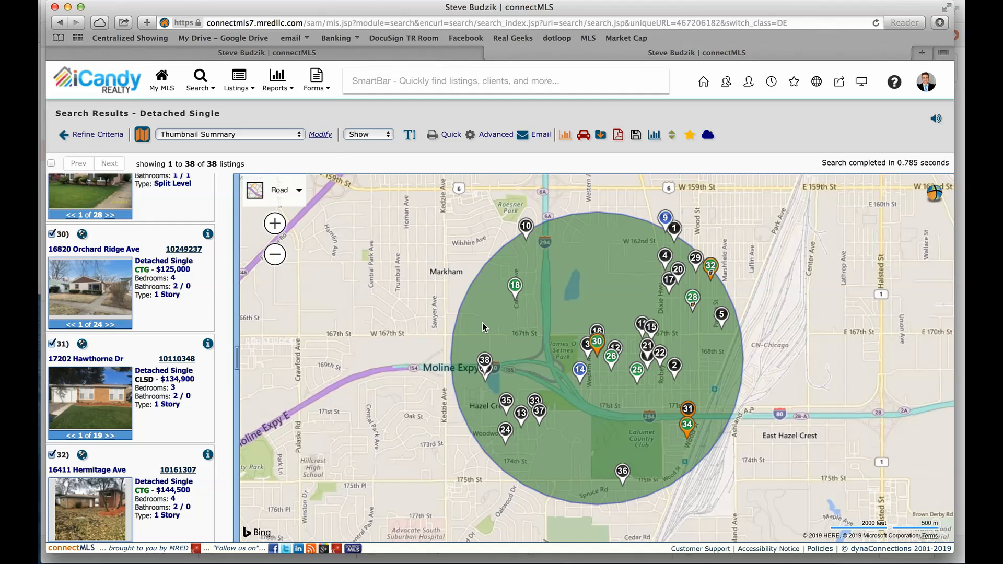
mouse_move(486, 328)
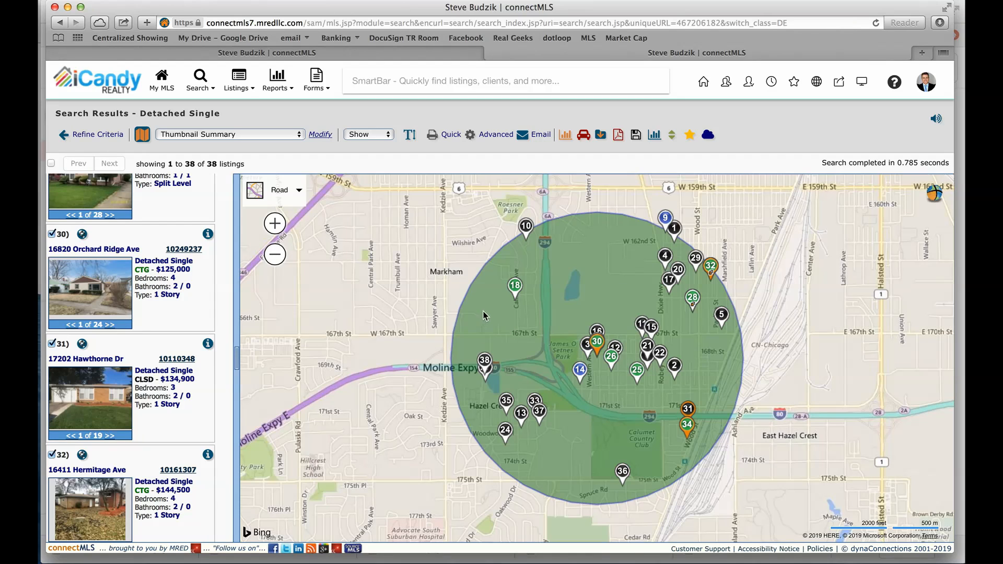
mouse_move(484, 314)
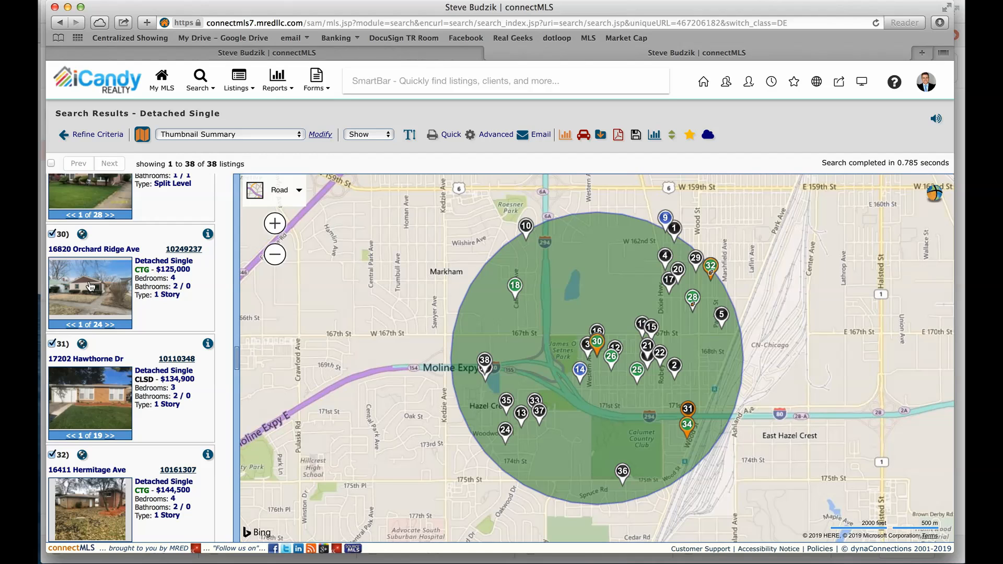
scroll("up", 3)
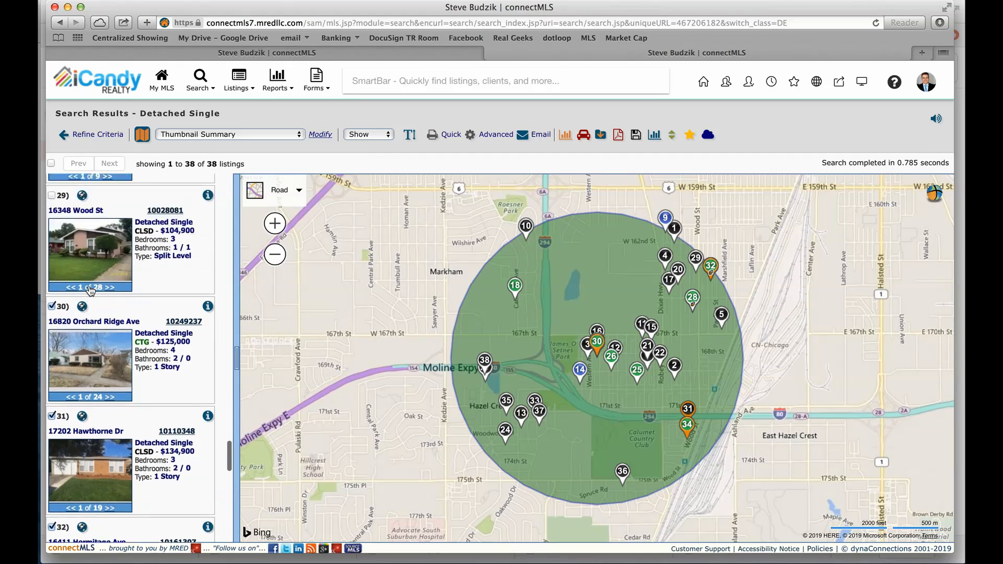
scroll("up", 3)
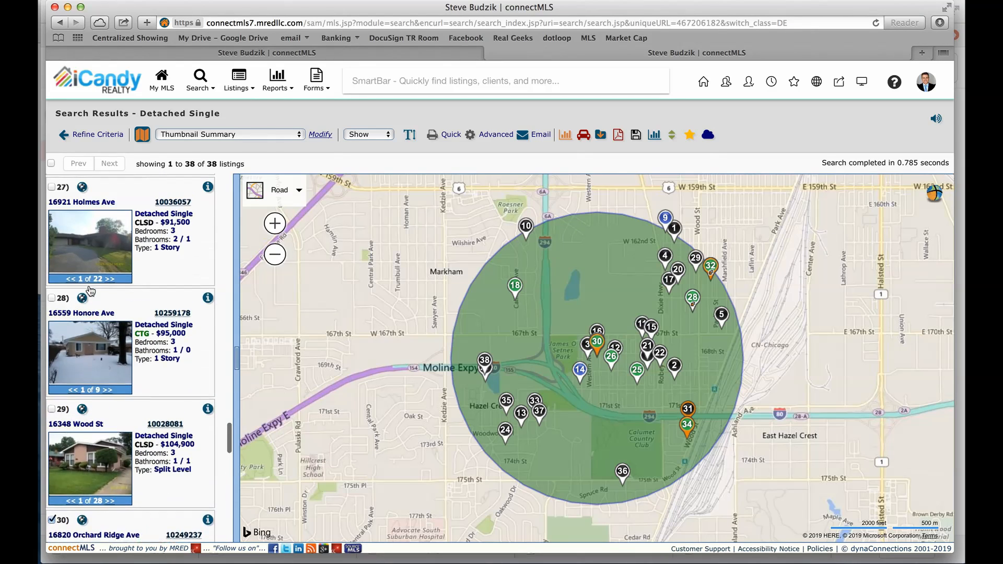
scroll("down", 3)
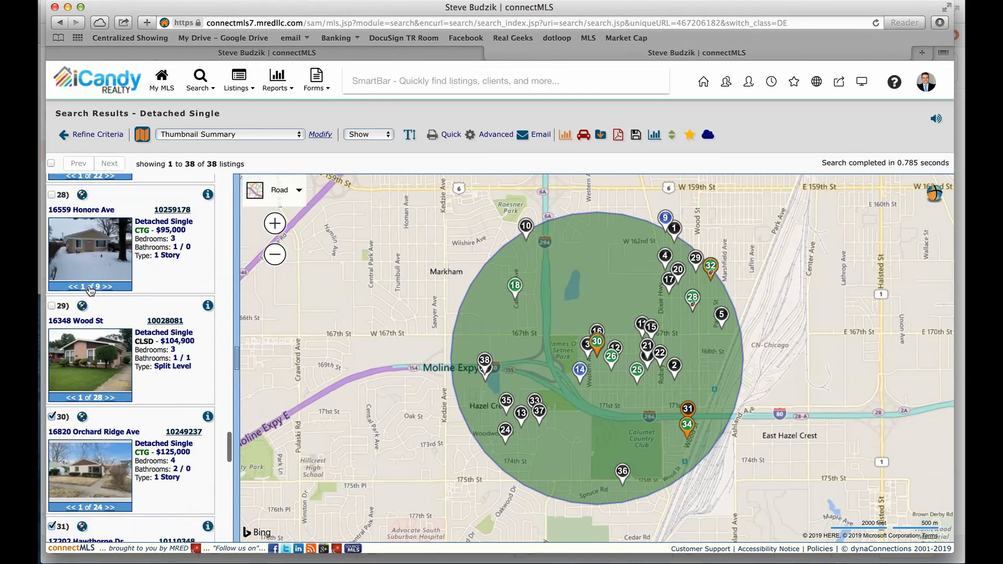
scroll("down", 3)
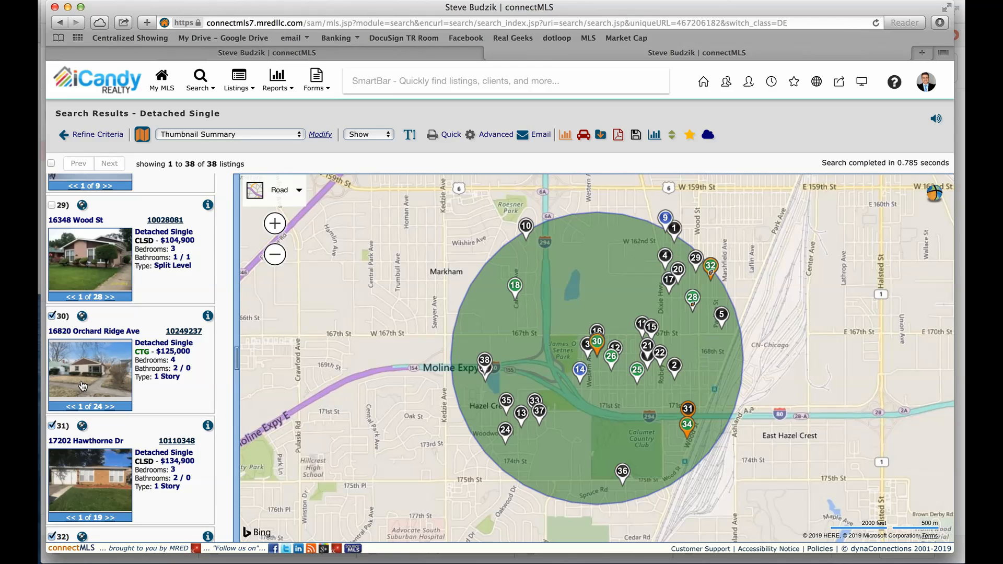
mouse_move(108, 413)
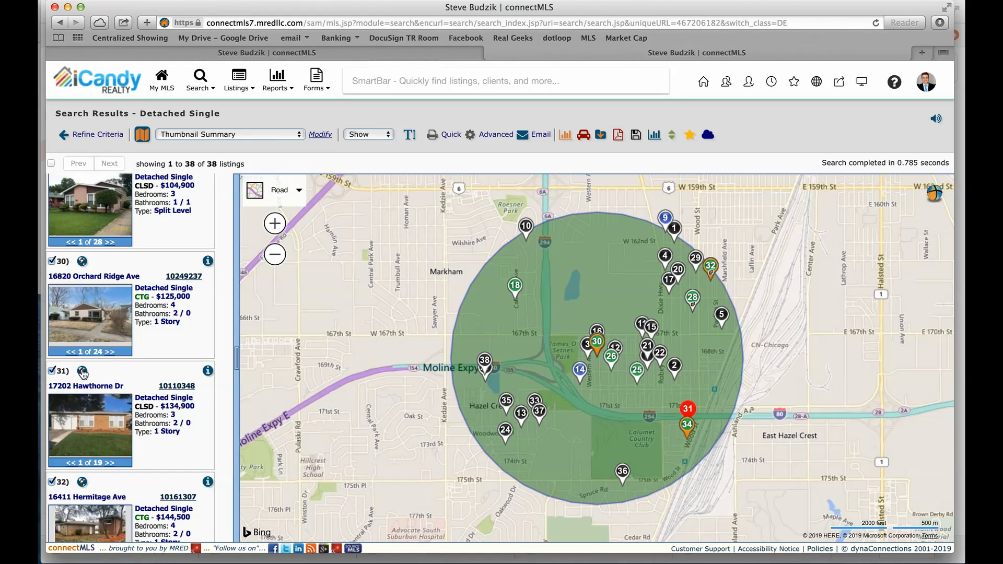
scroll("down", 3)
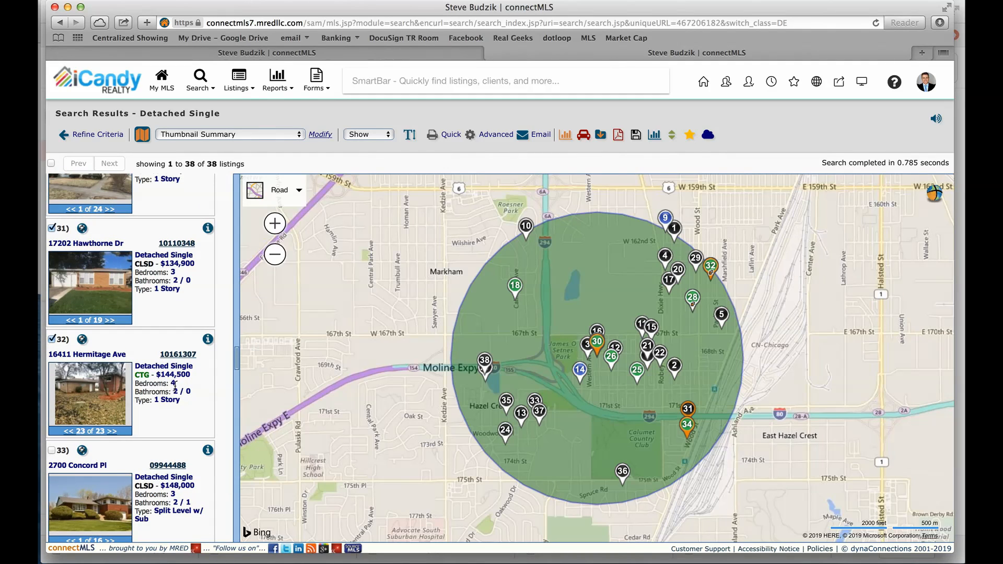
scroll("down", 3)
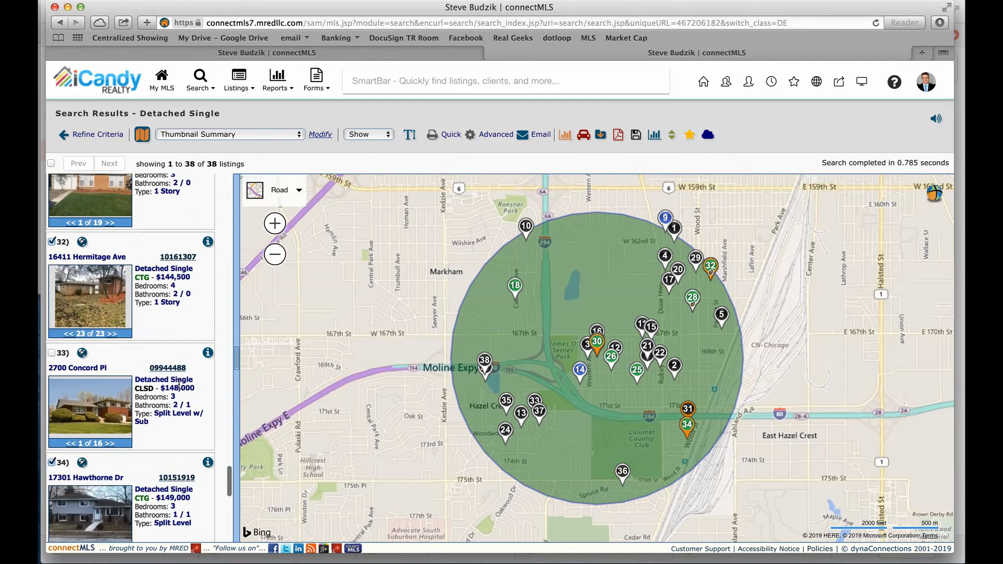
scroll("down", 3)
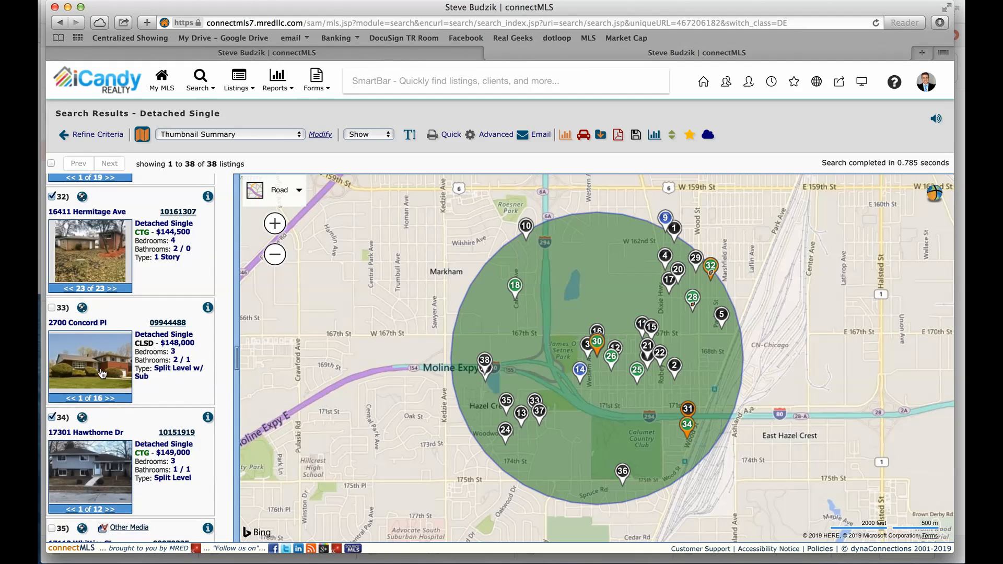
scroll("down", 3)
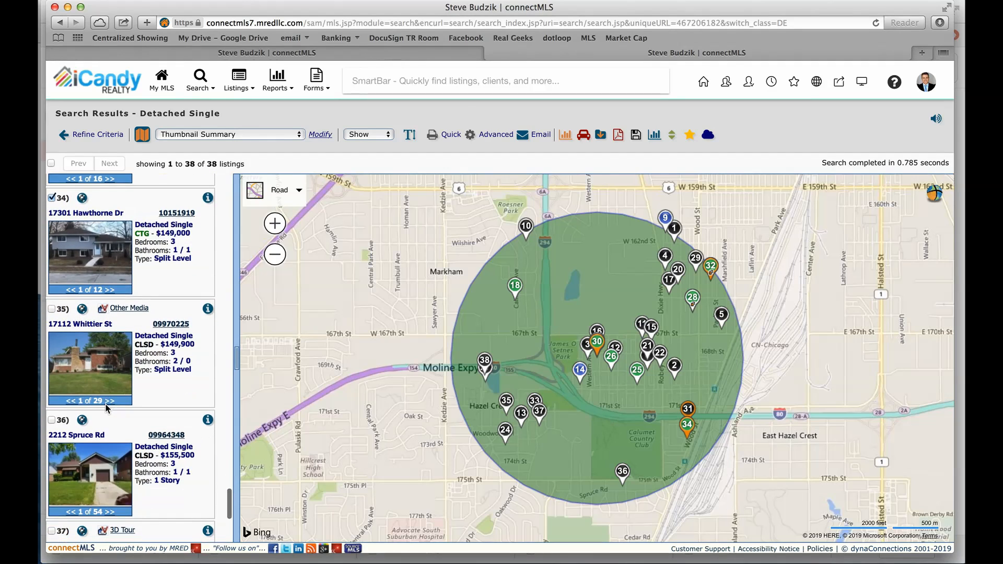
mouse_move(99, 474)
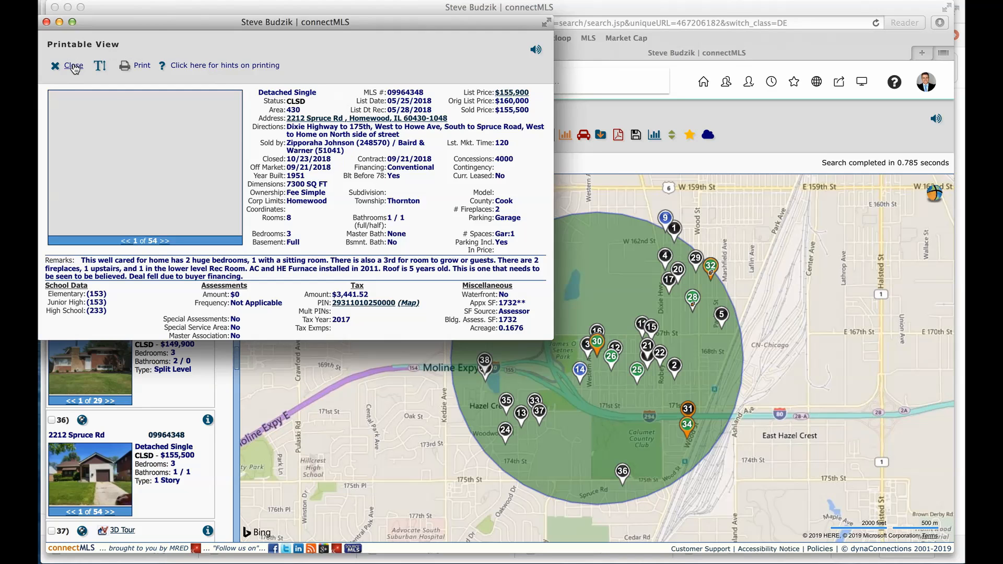
left_click(73, 65)
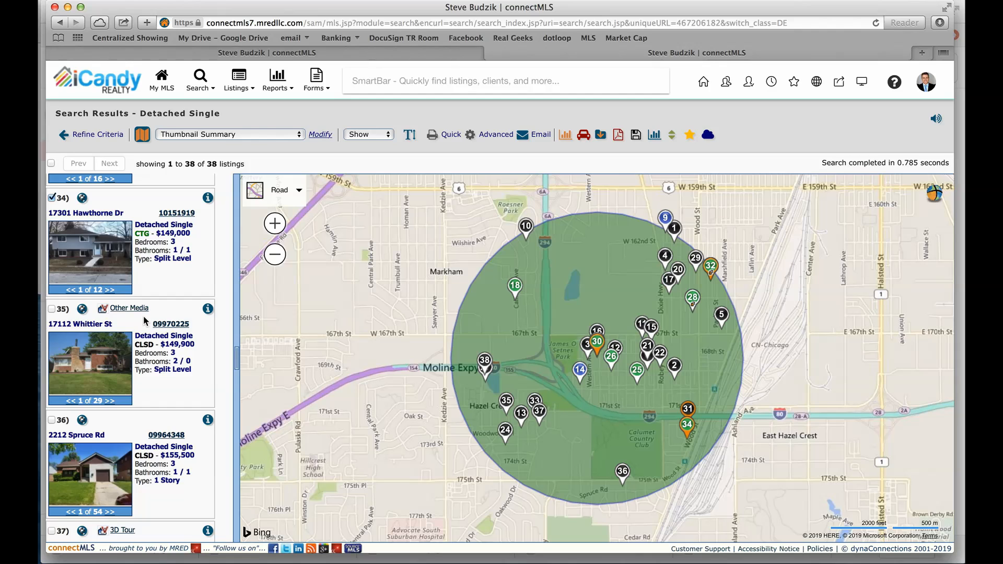
mouse_move(130, 366)
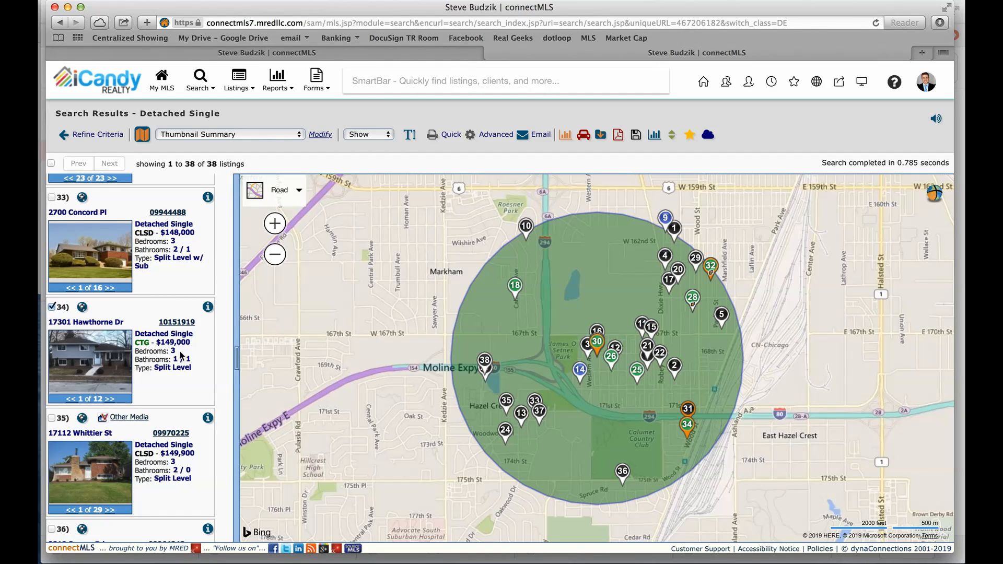
mouse_move(93, 356)
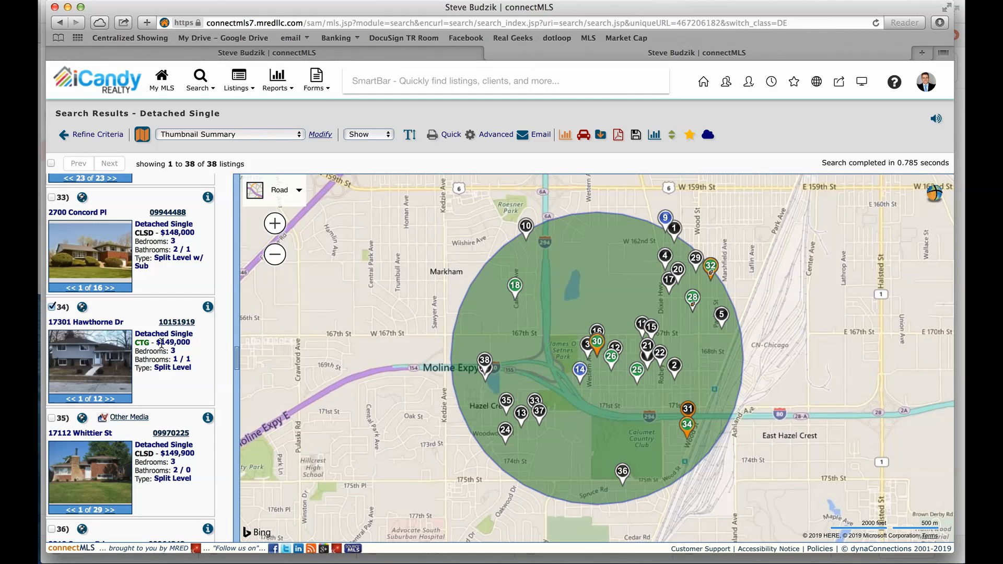
scroll("down", 3)
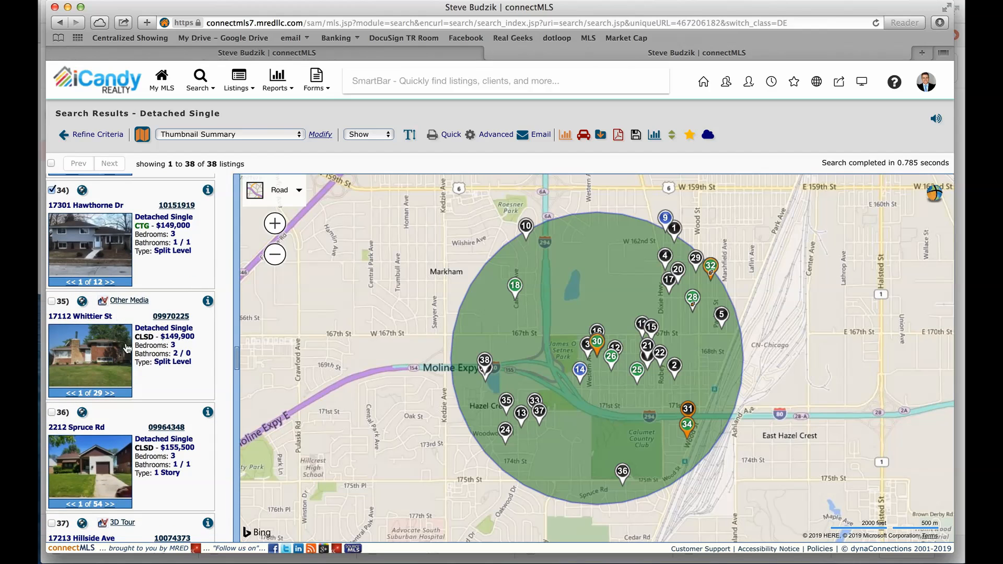
mouse_move(137, 346)
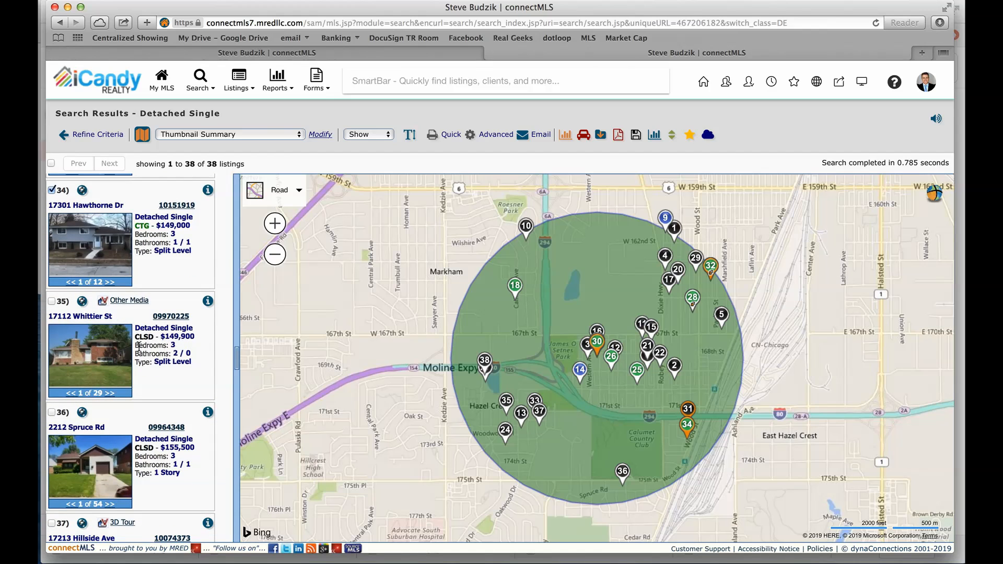
scroll("down", 3)
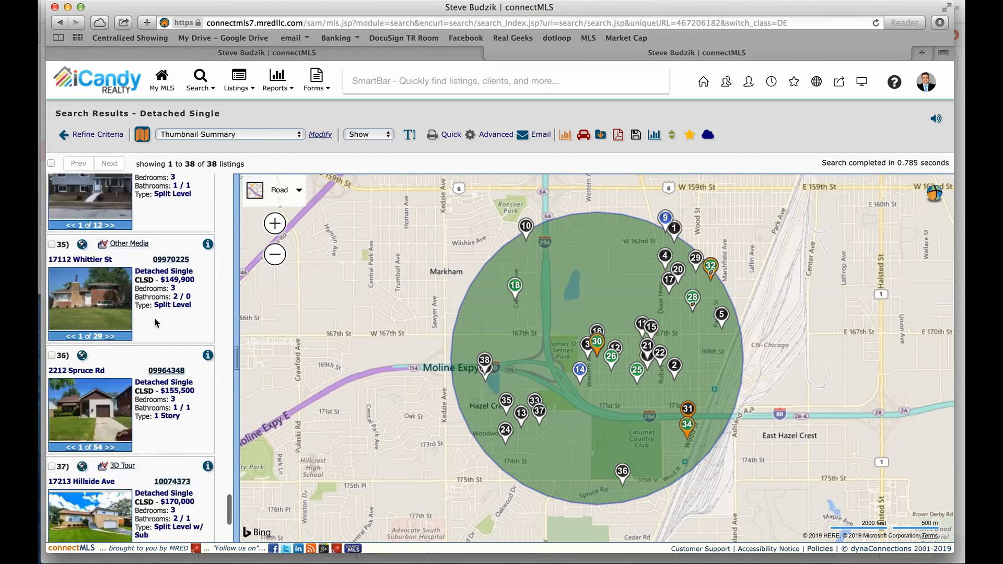
scroll("down", 3)
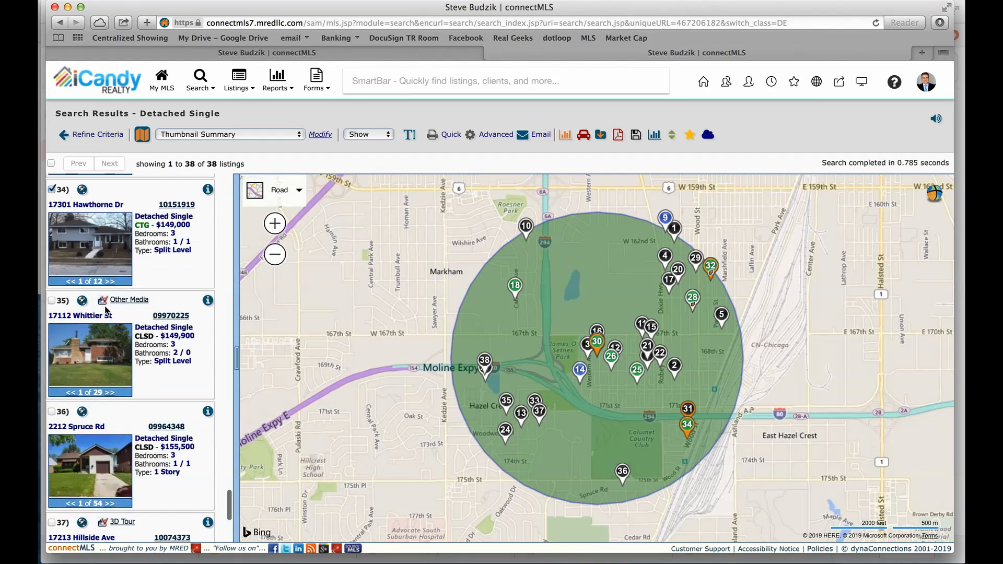
scroll("down", 3)
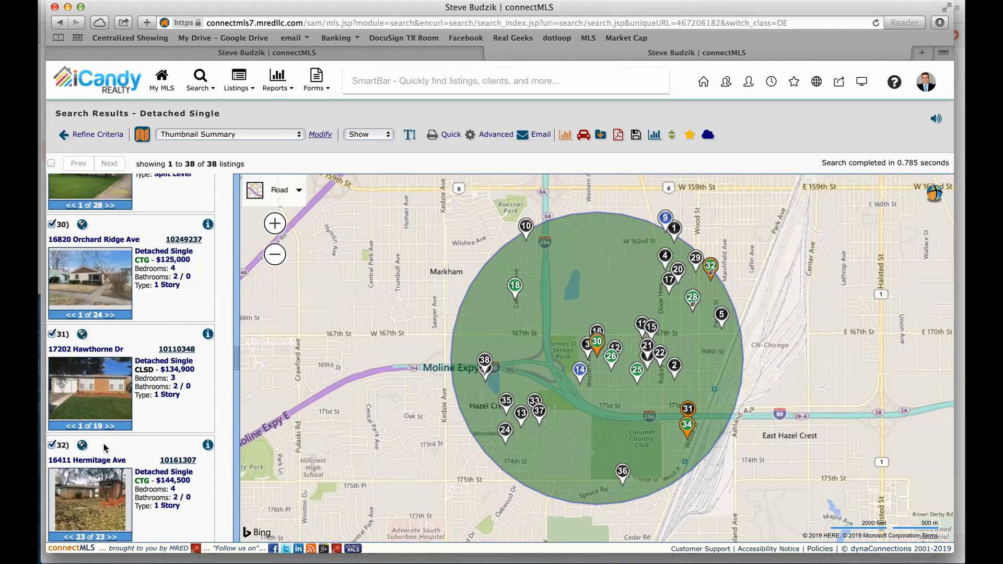
mouse_move(94, 381)
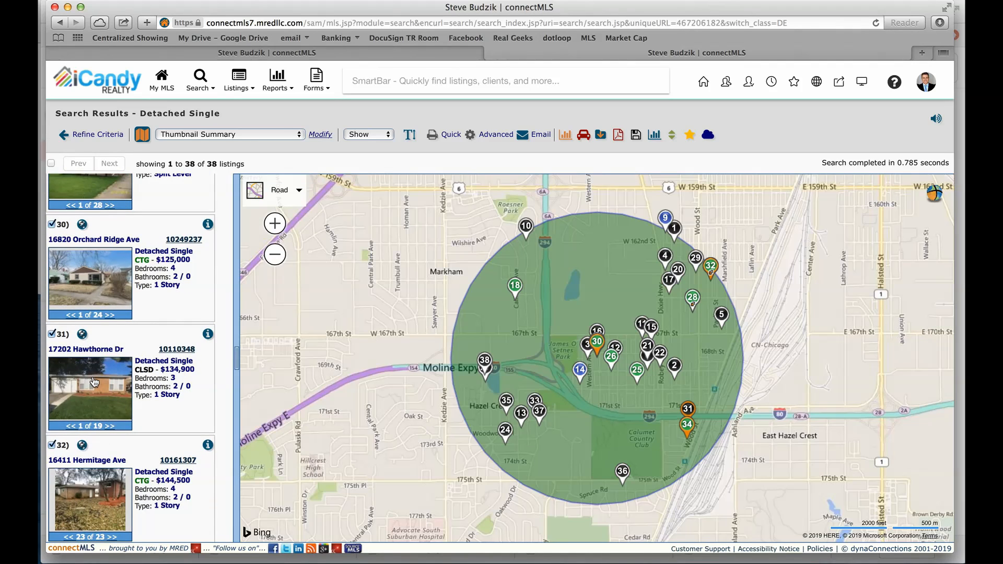
scroll("down", 3)
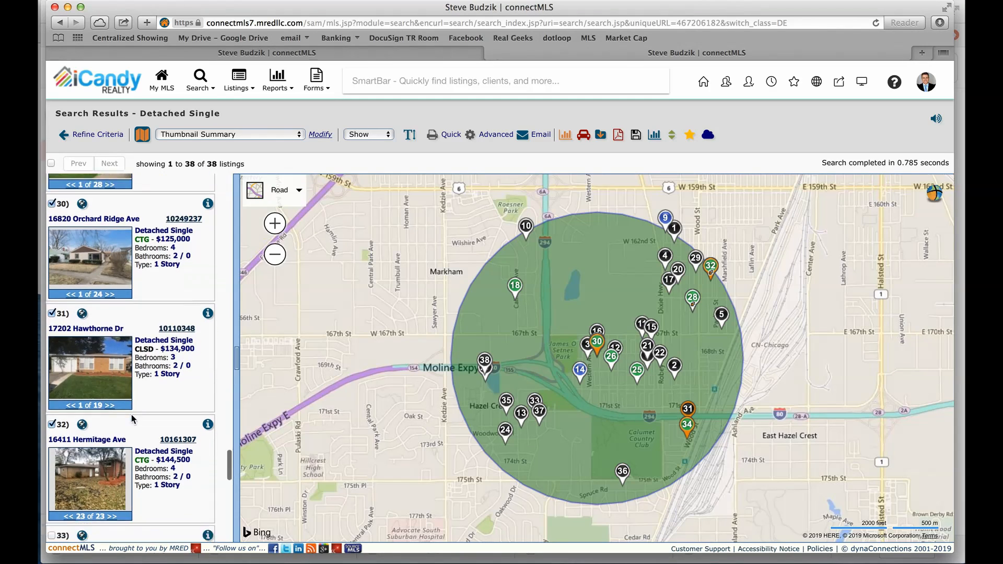
scroll("down", 3)
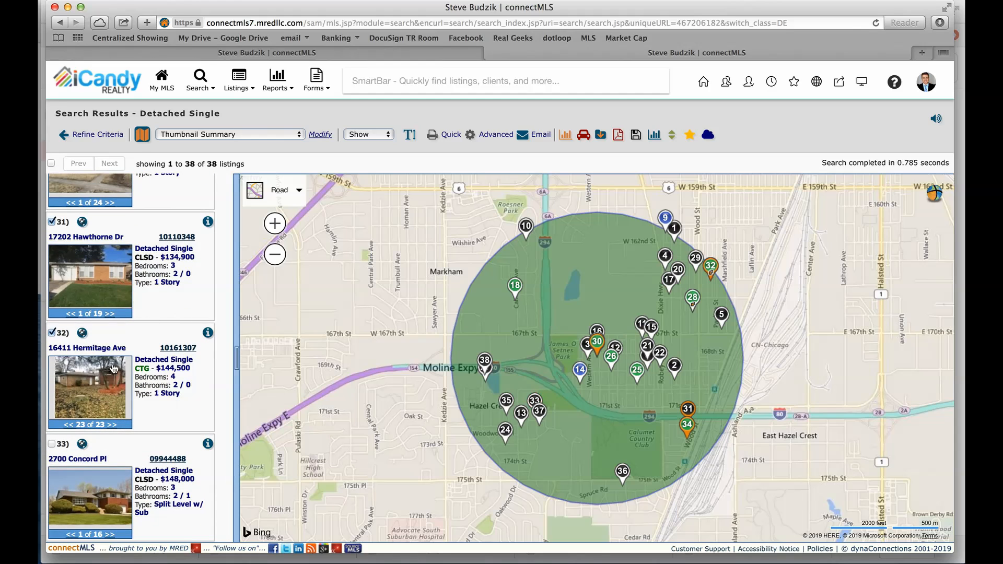
scroll("down", 3)
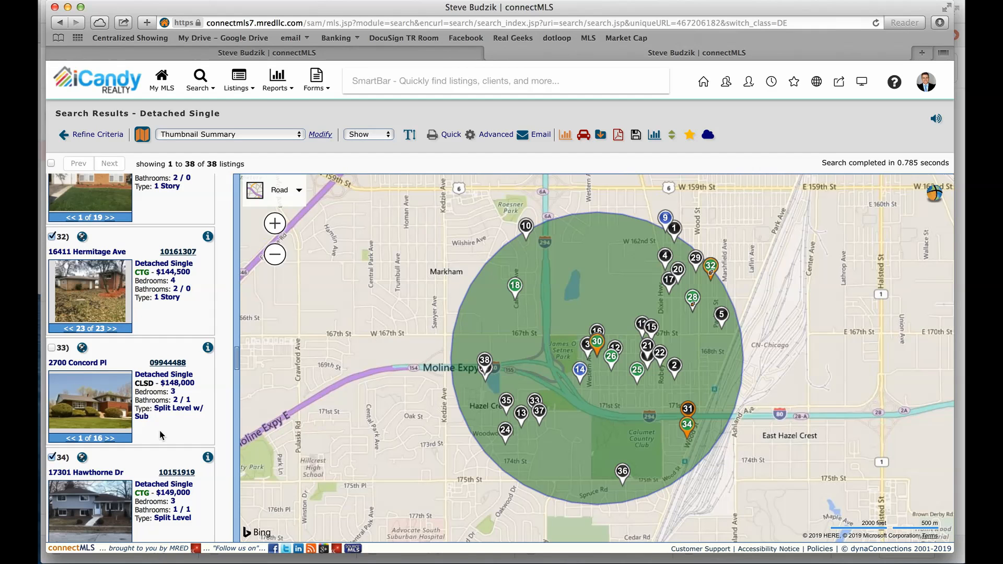
scroll("down", 3)
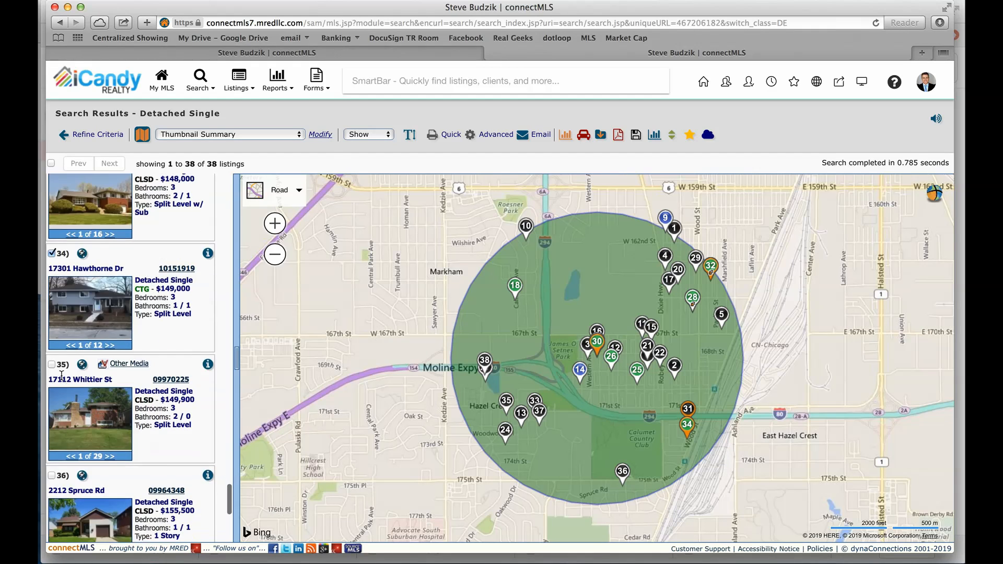
left_click(285, 190)
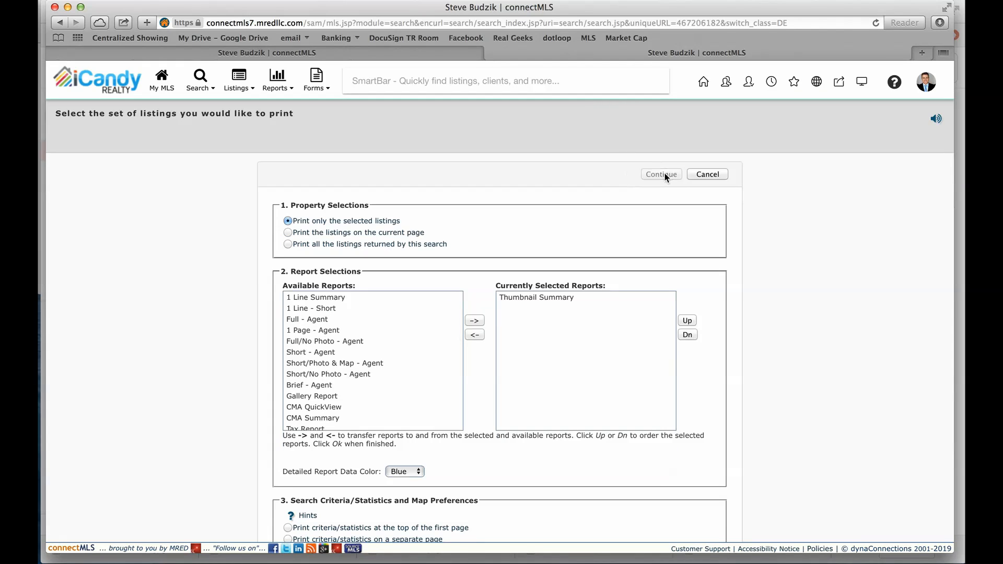
left_click(661, 174)
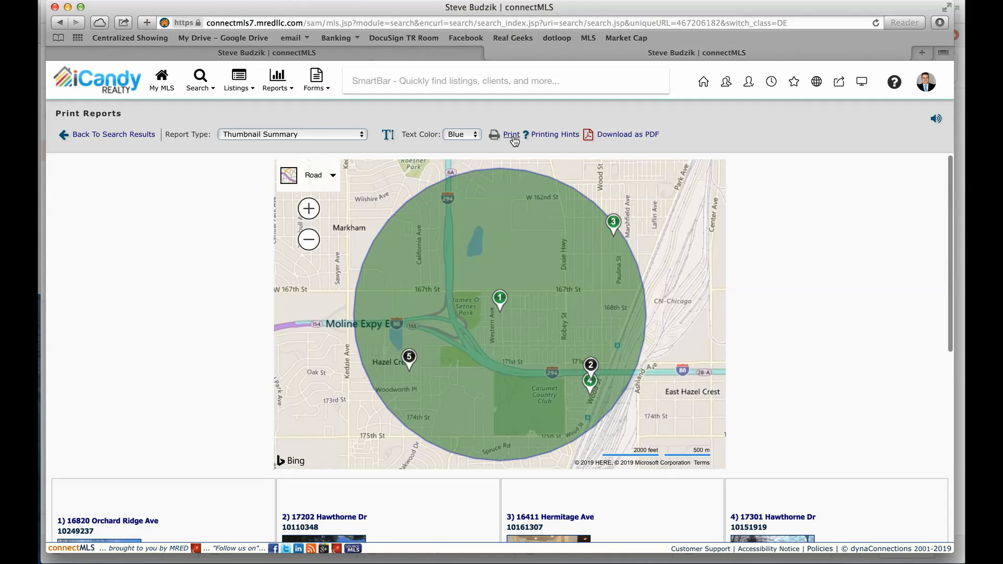
left_click(292, 134)
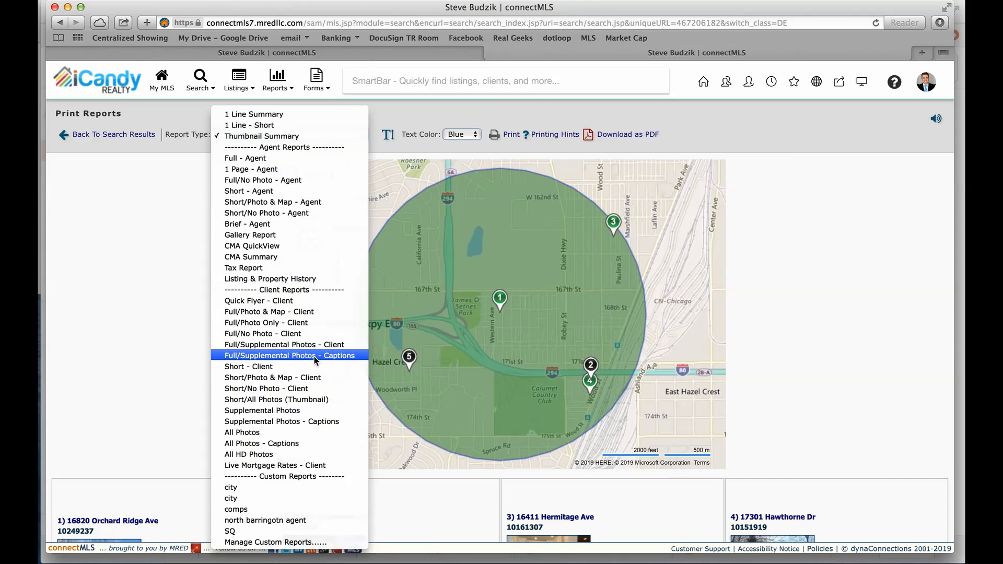
left_click(290, 356)
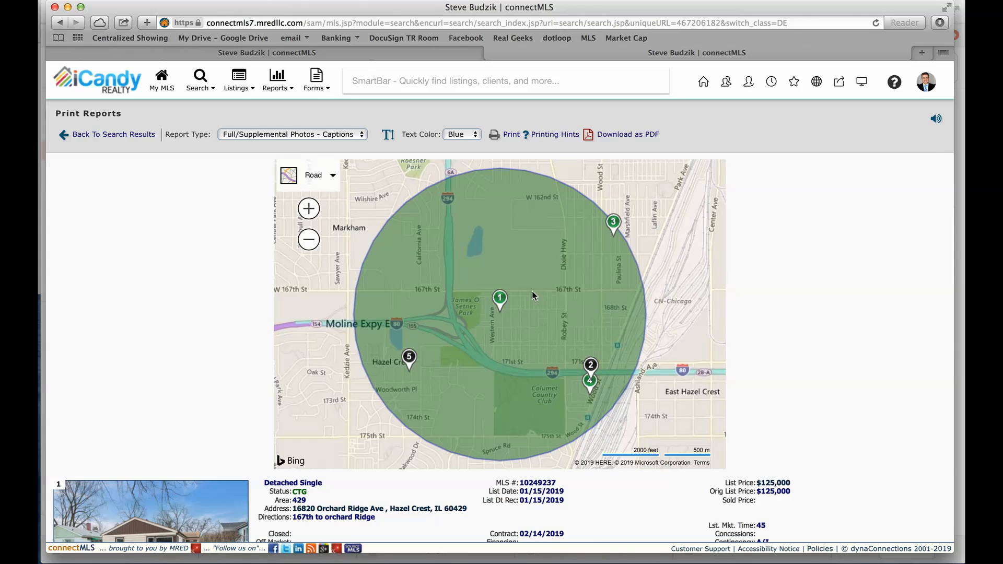
left_click(499, 299)
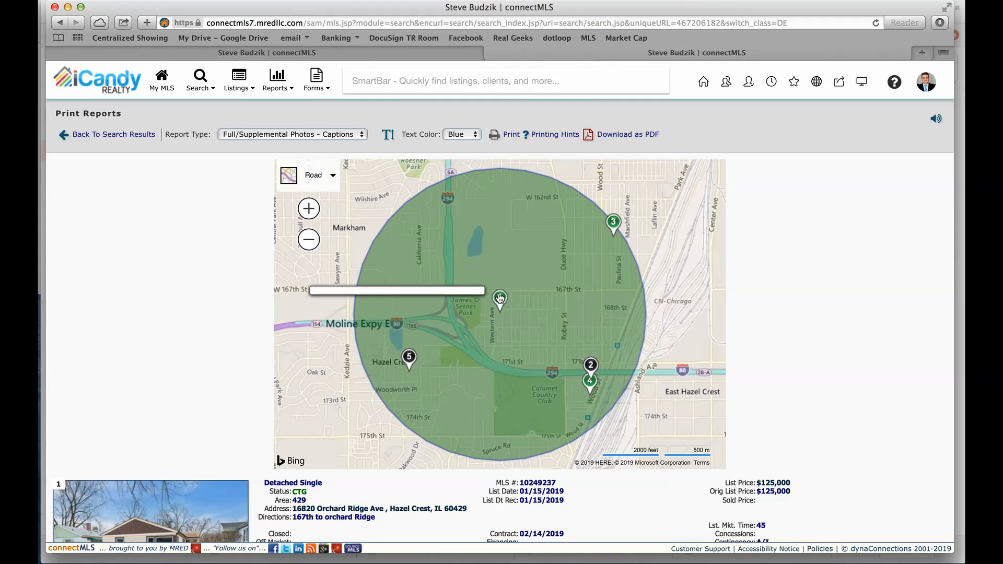
scroll("down", 3)
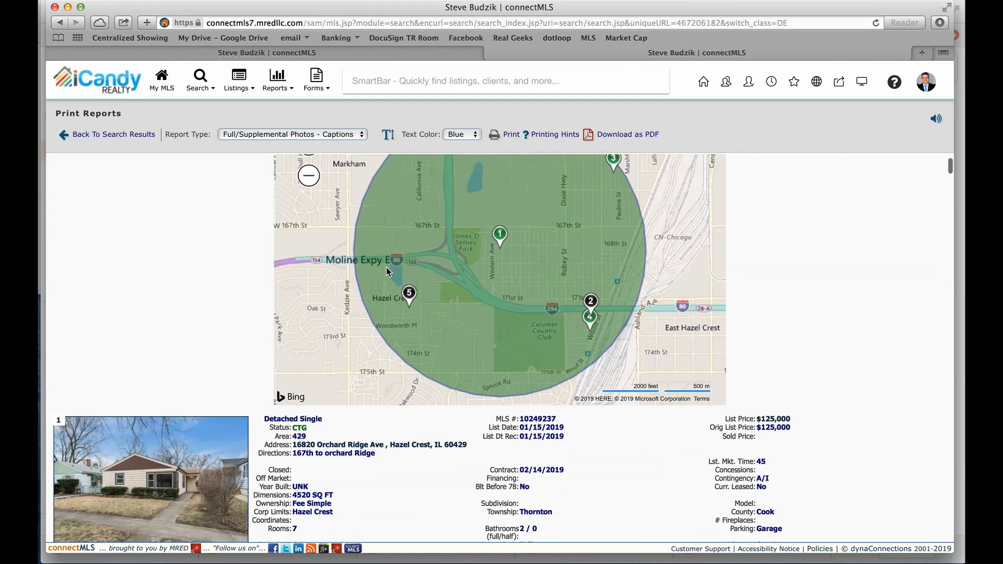
scroll("down", 3)
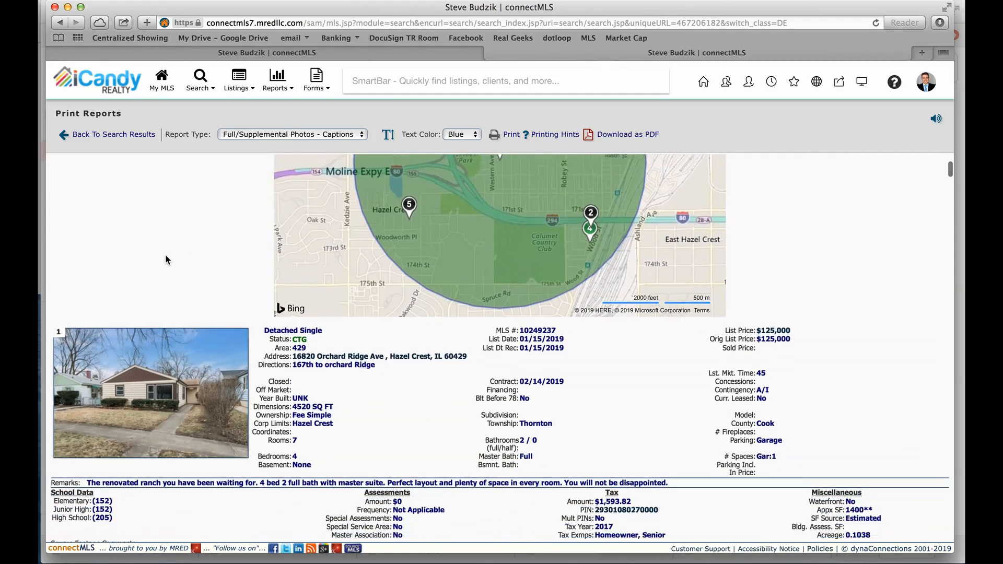
scroll("down", 3)
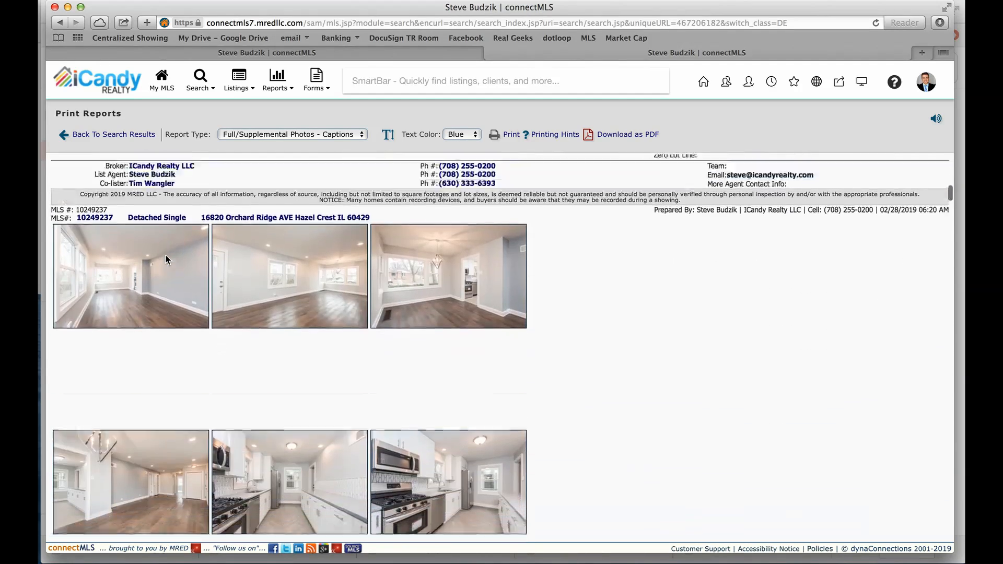
scroll("down", 3)
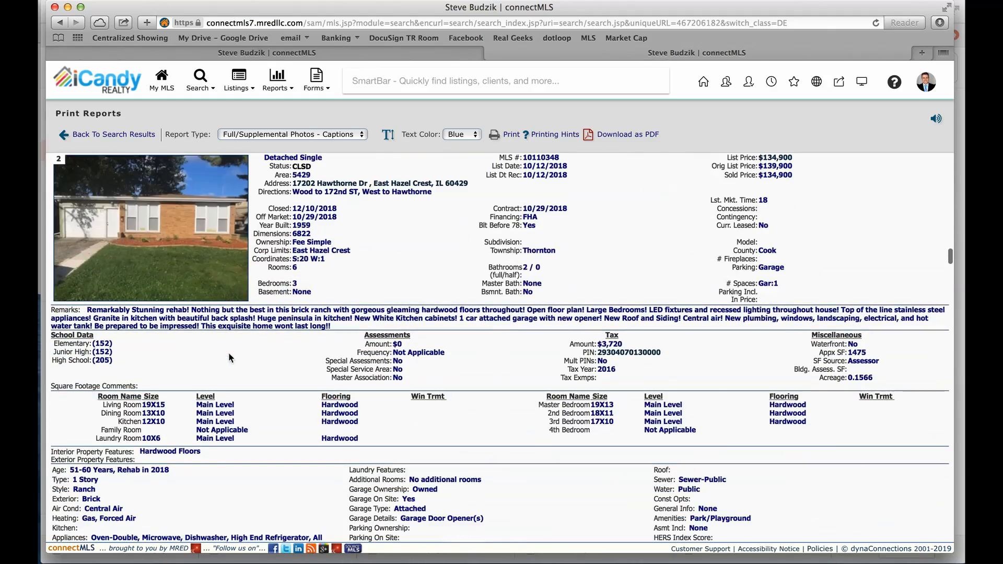
scroll("down", 3)
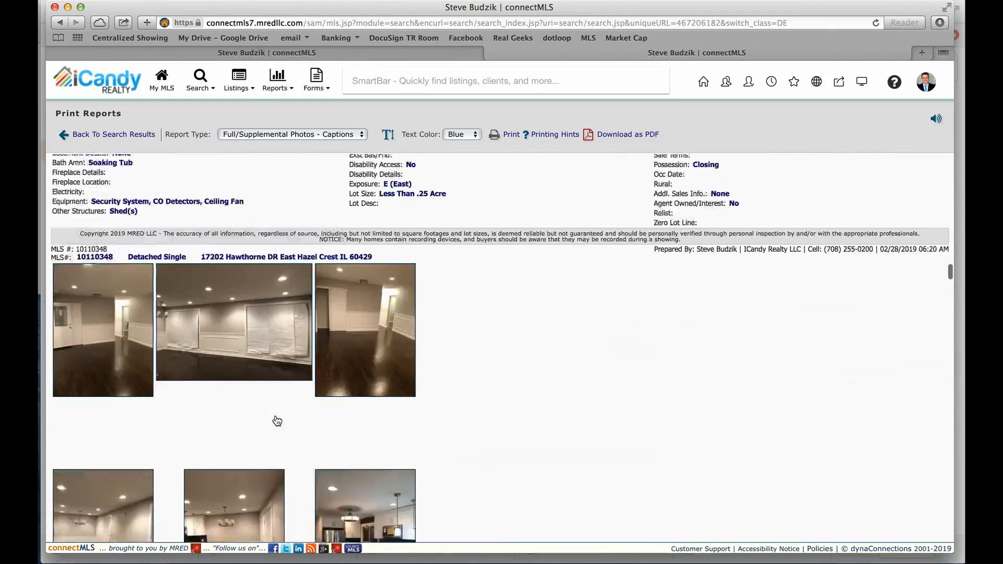
scroll("down", 3)
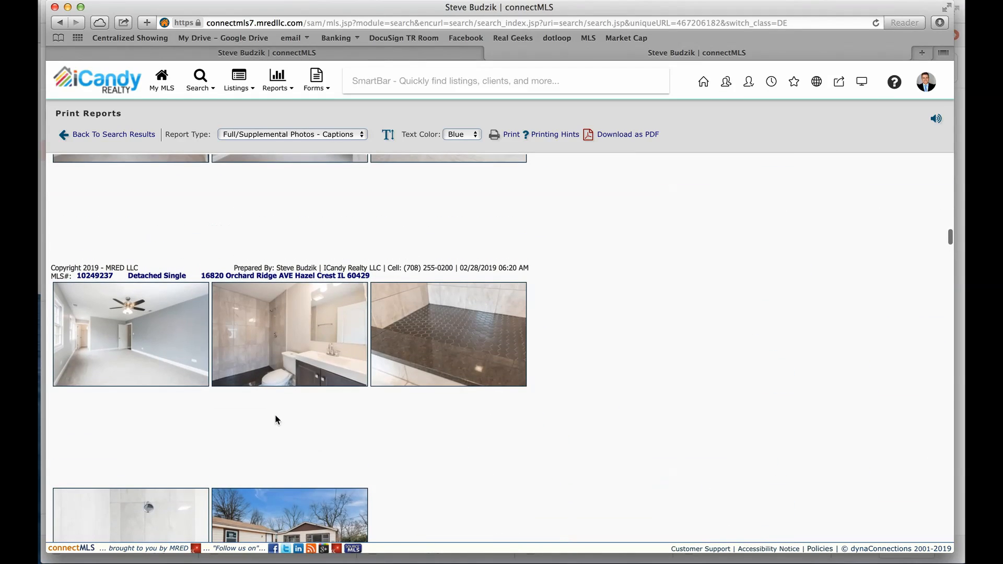
scroll("down", 3)
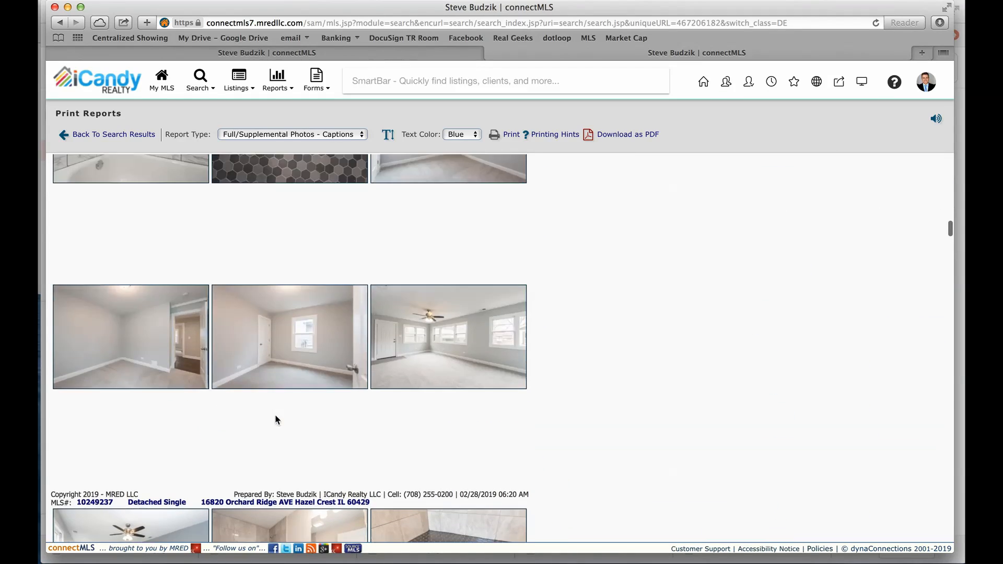
scroll("up", 3)
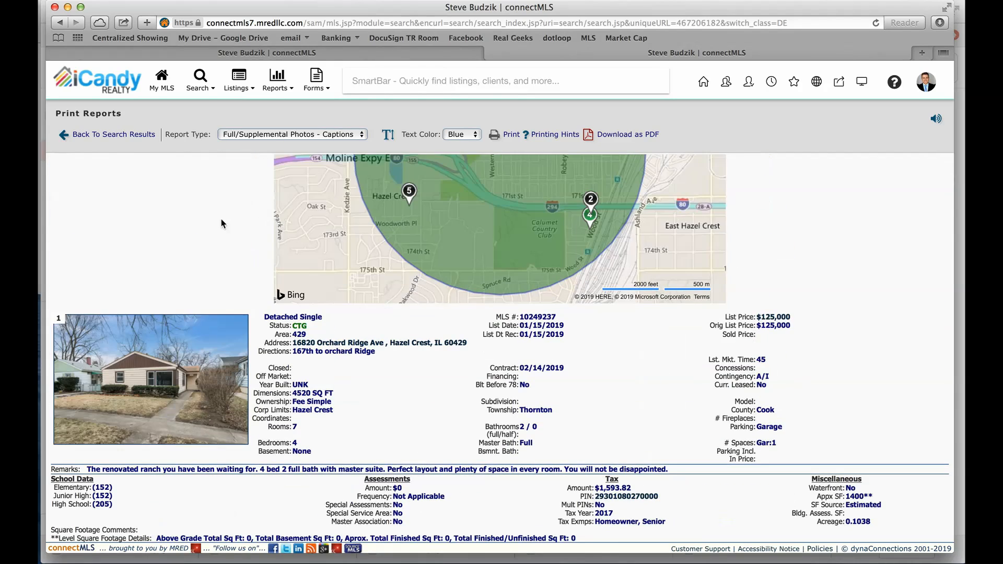
left_click(511, 134)
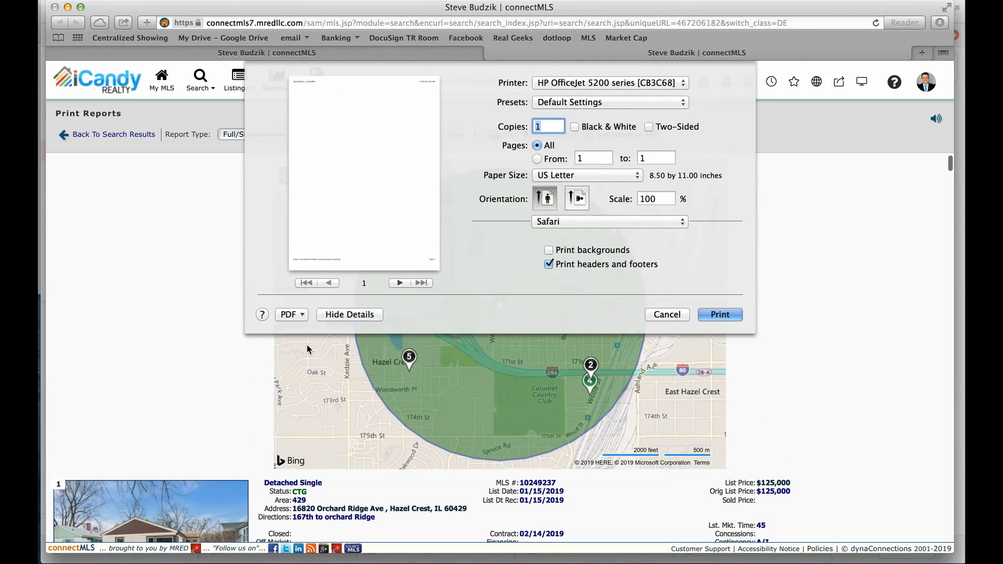
left_click(291, 314)
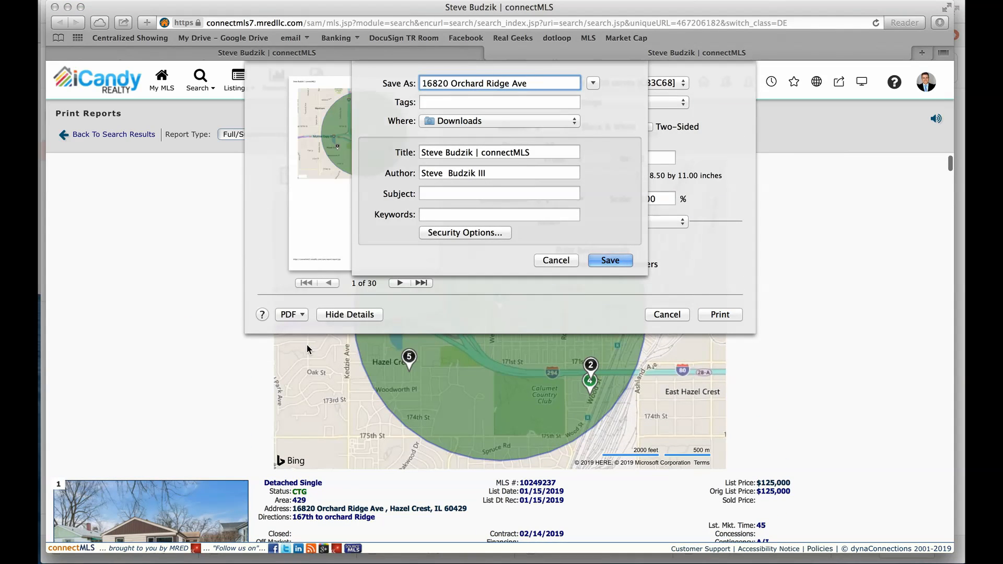
type("comps")
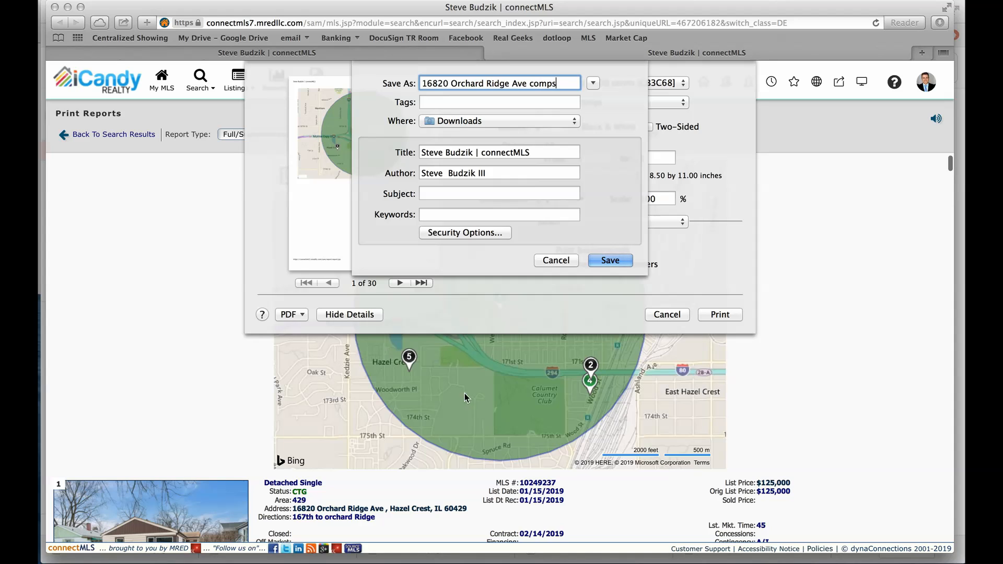
left_click(608, 259)
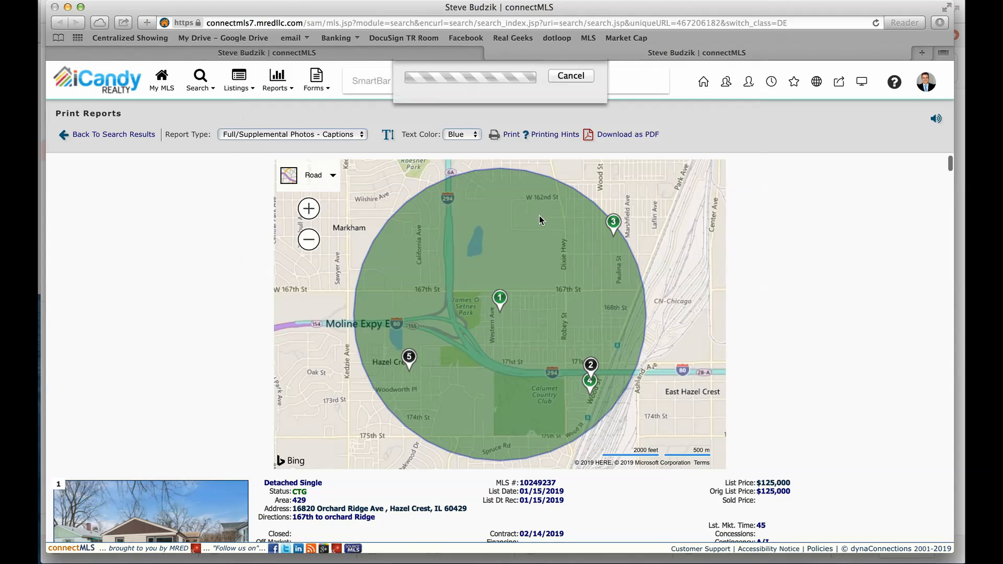
left_click(569, 75)
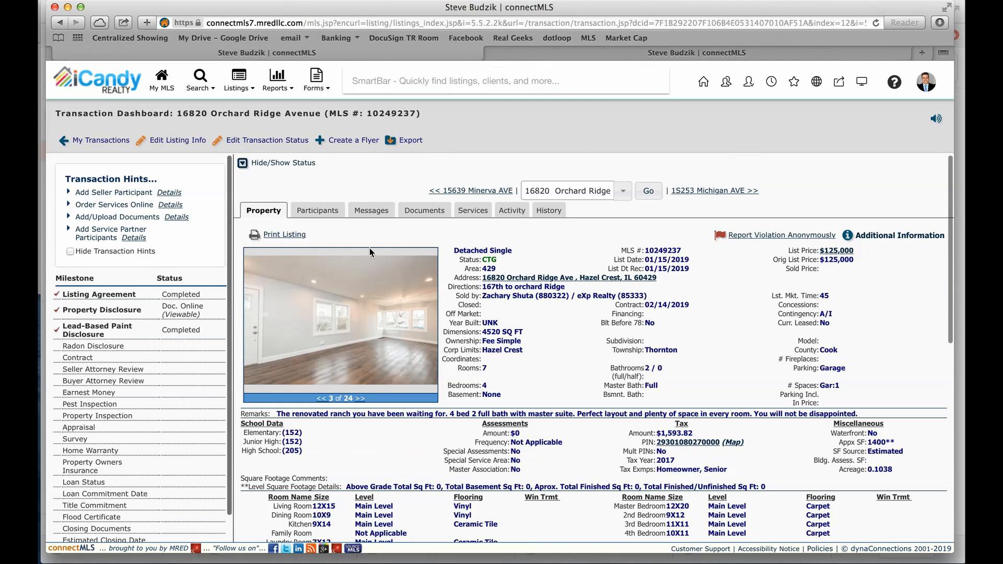
mouse_move(465, 37)
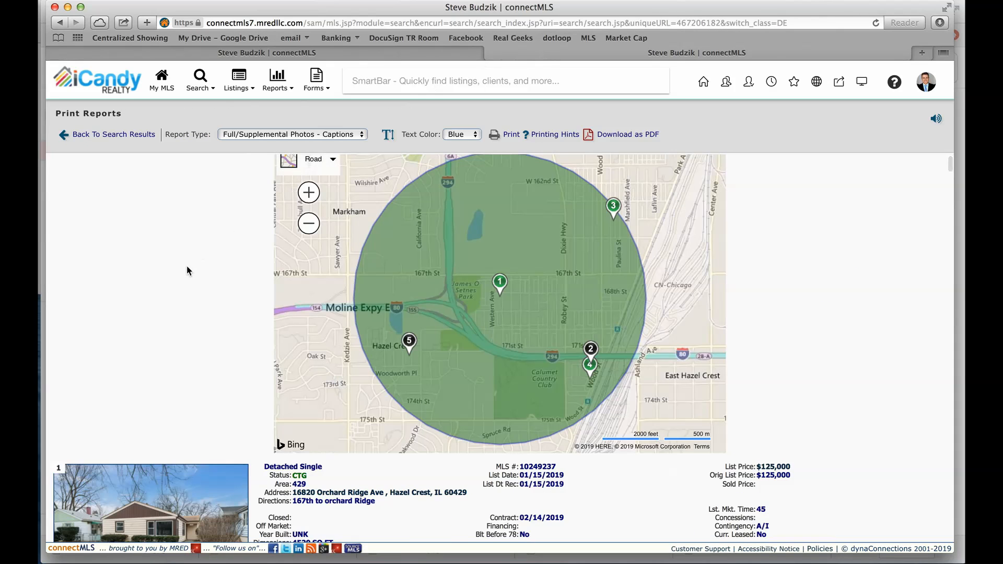
mouse_move(173, 158)
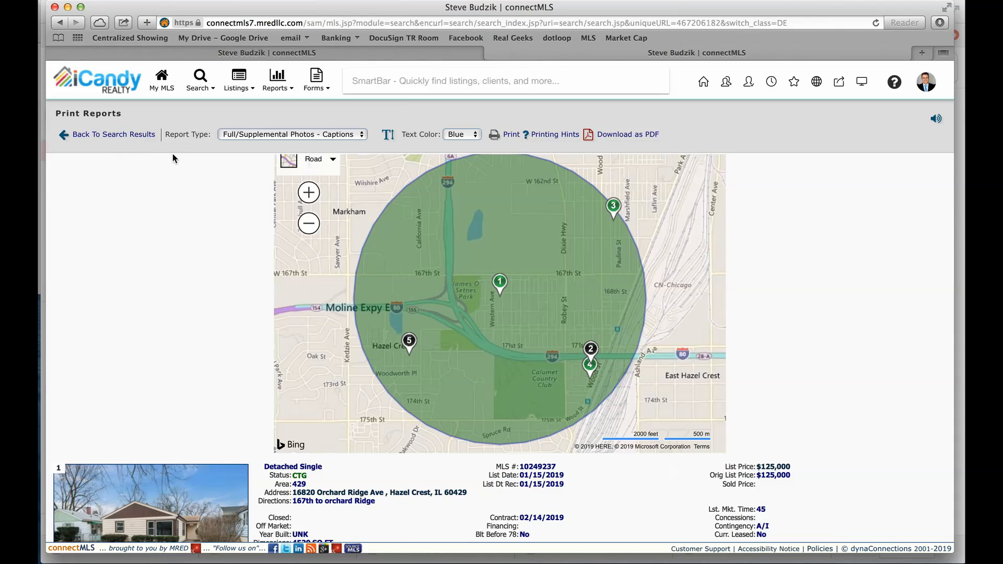
mouse_move(111, 138)
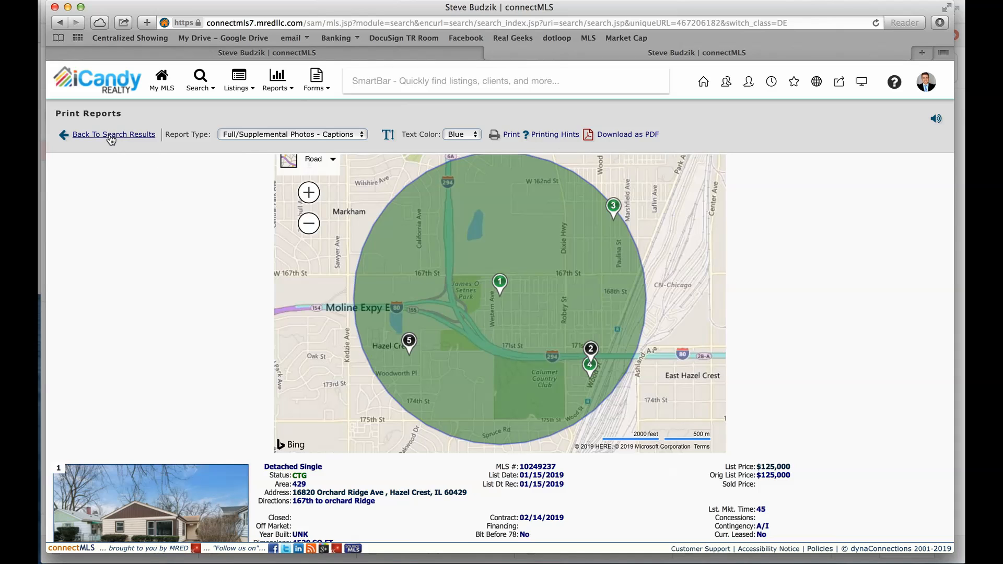
Return to the 38 Detached Single results and scroll through the listing thumbnails to listings 32–34.
left_click(291, 134)
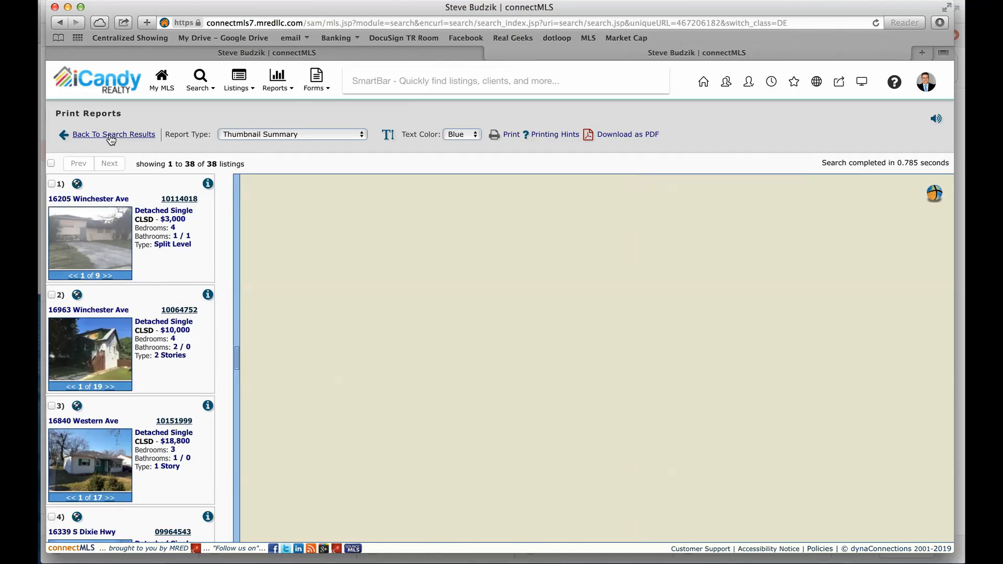
left_click(114, 135)
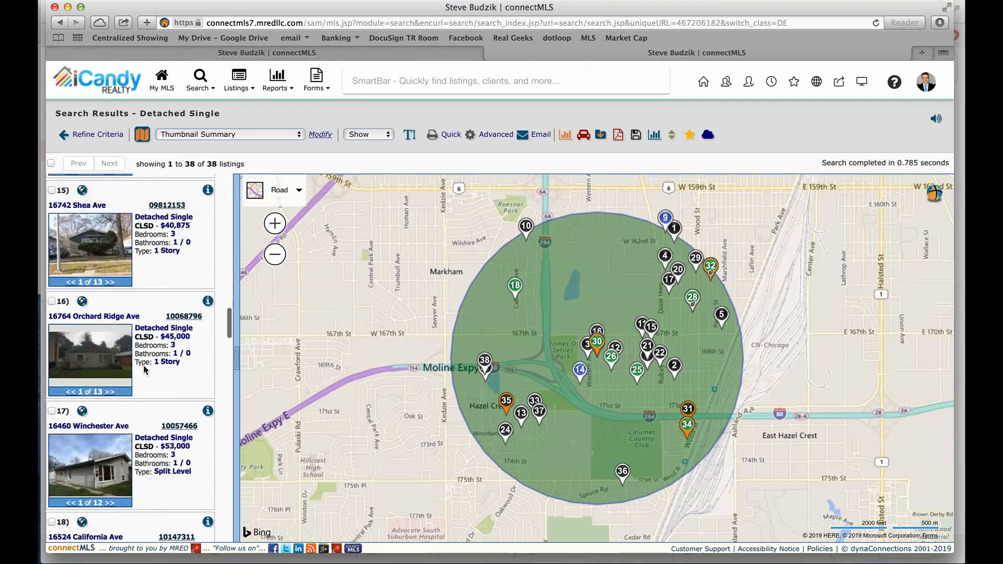
scroll("down", 3)
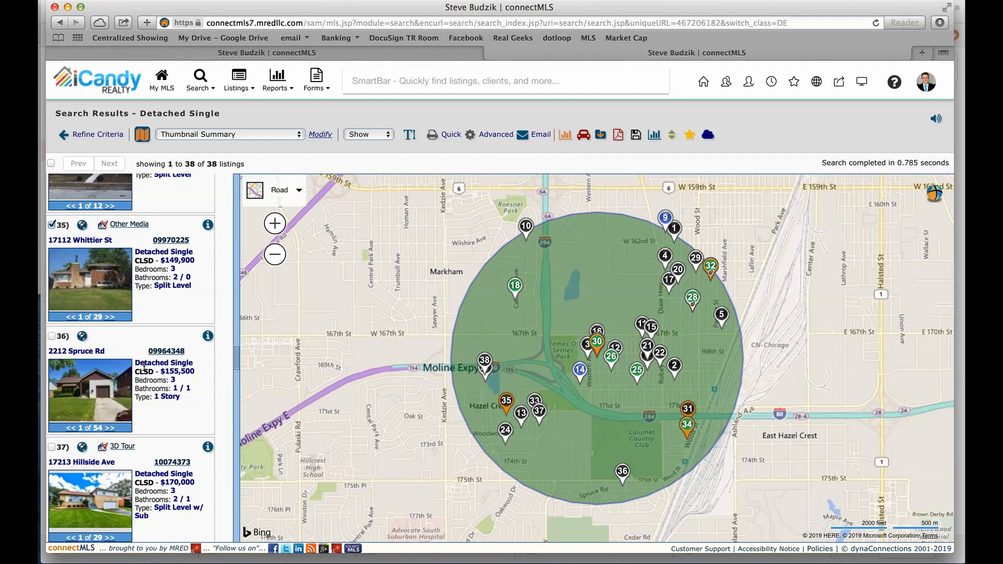
scroll("down", 3)
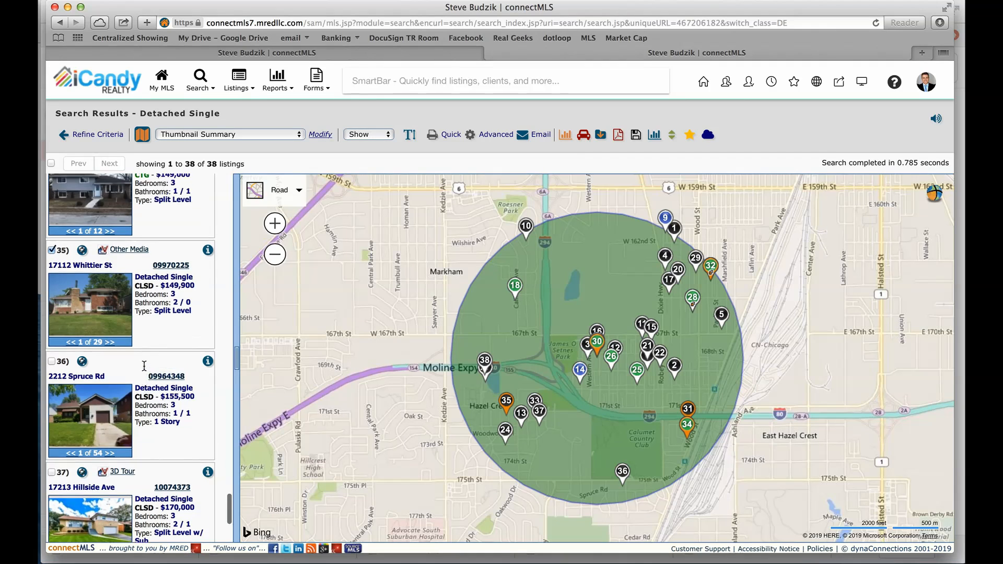
scroll("up", 3)
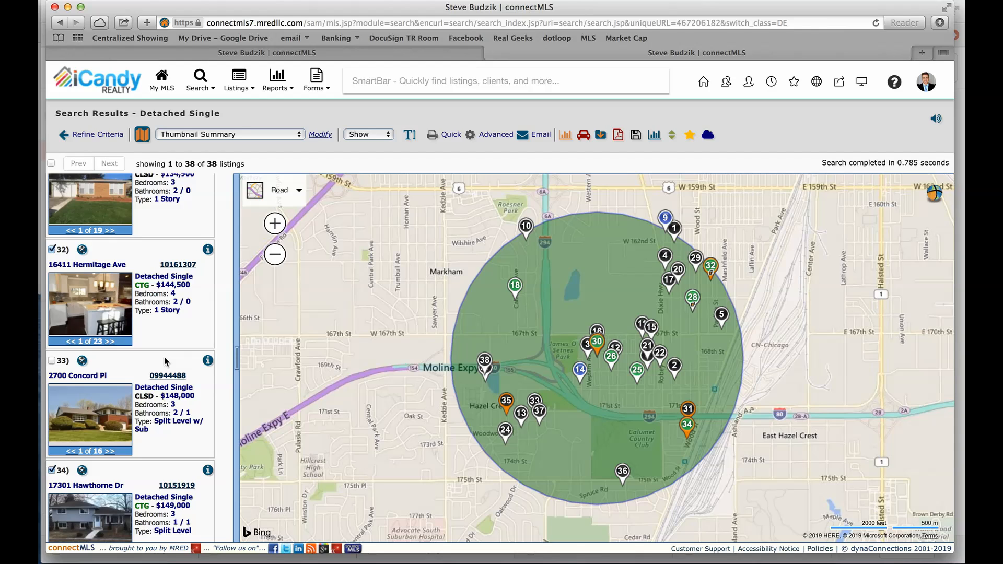
mouse_move(224, 278)
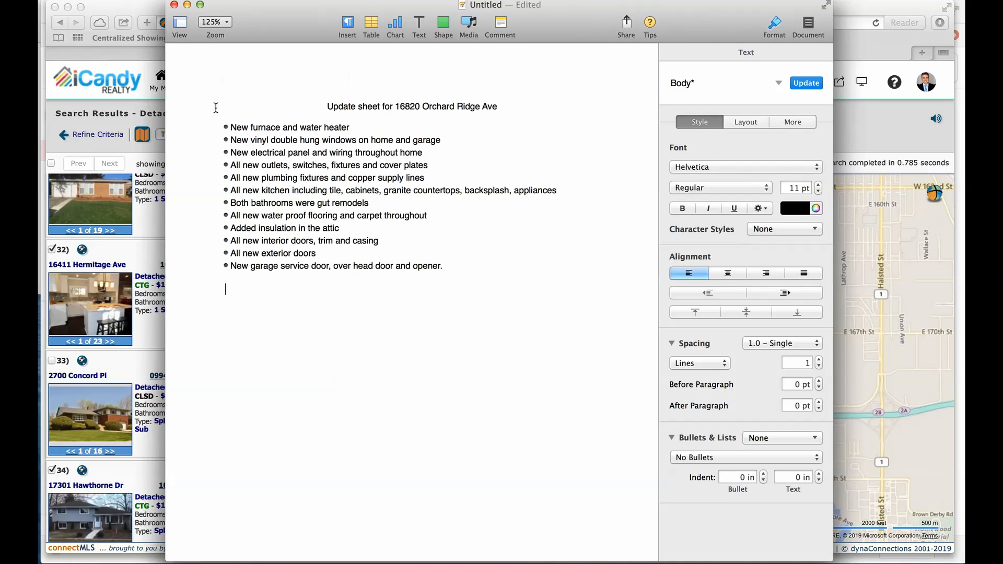
left_click(371, 22)
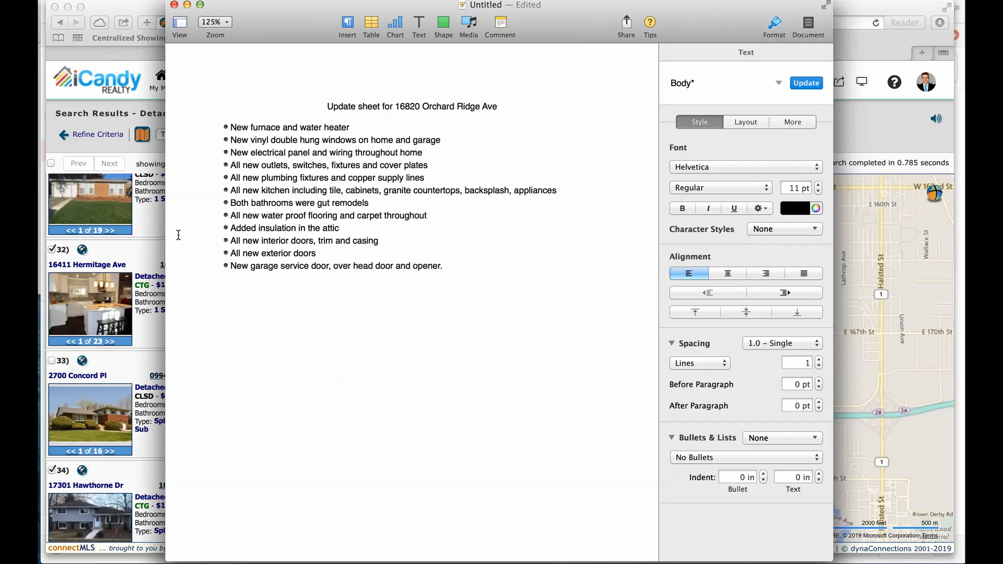
mouse_move(198, 103)
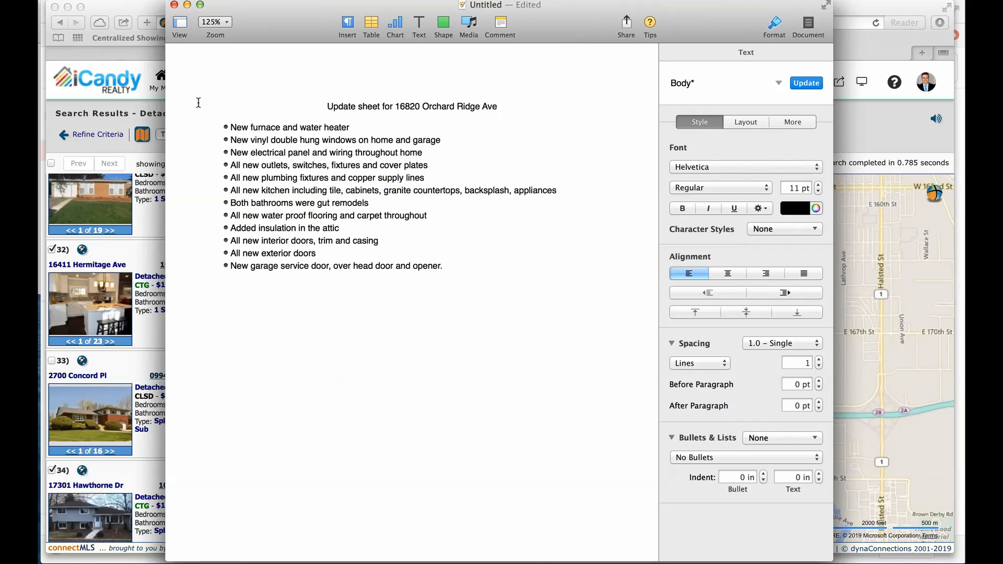
left_click(224, 289)
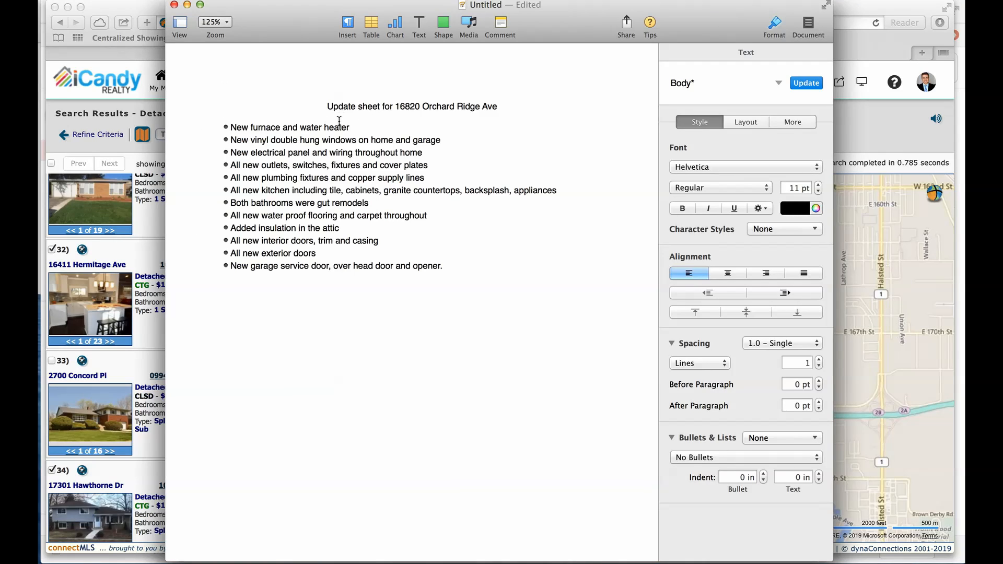
left_click(371, 23)
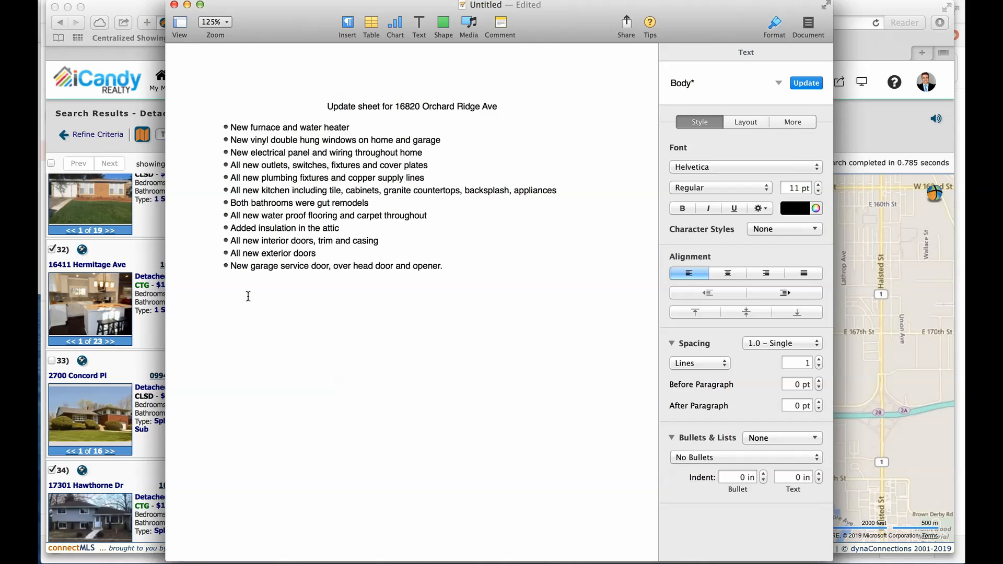
left_click(225, 289)
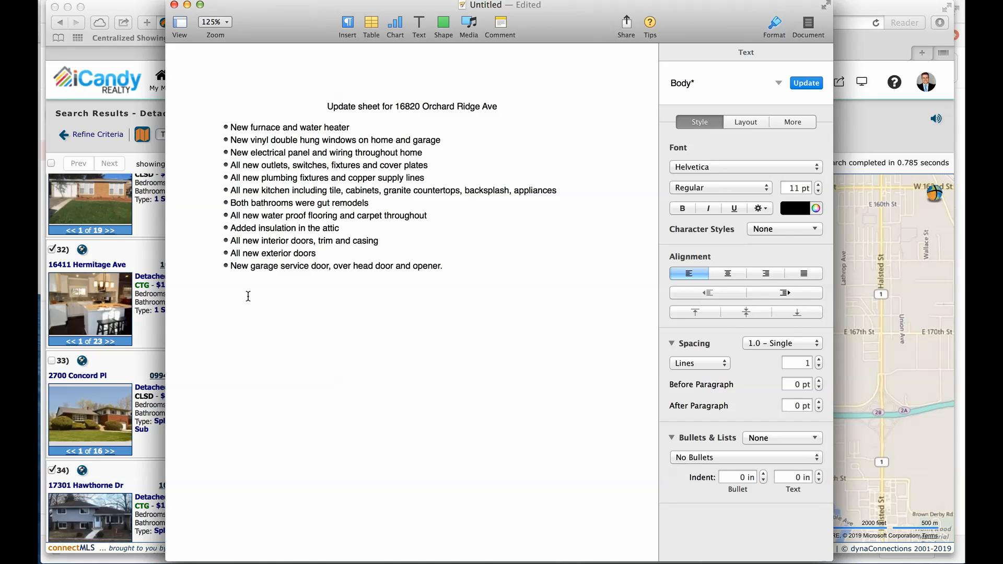
left_click(226, 289)
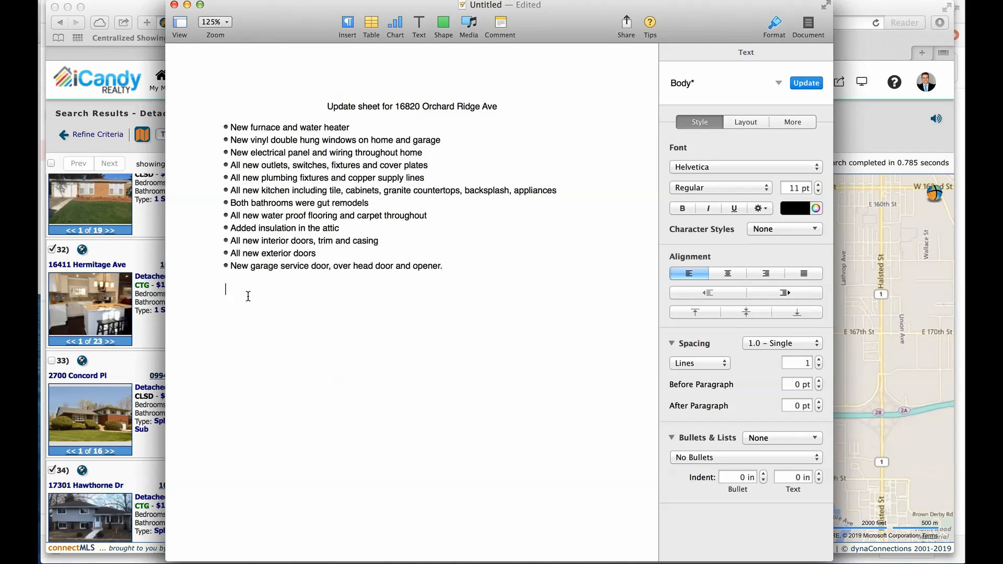
mouse_move(208, 175)
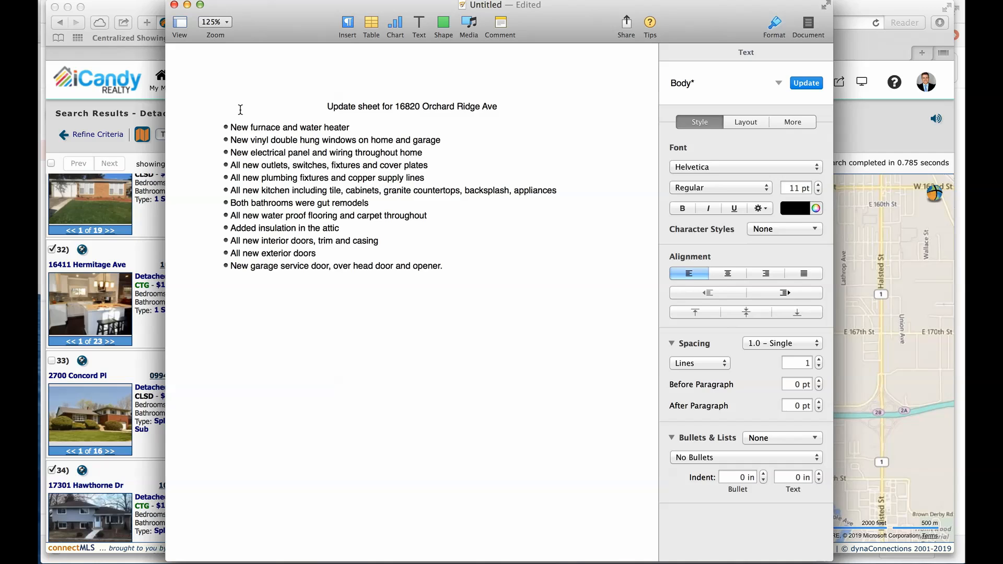
key("Return")
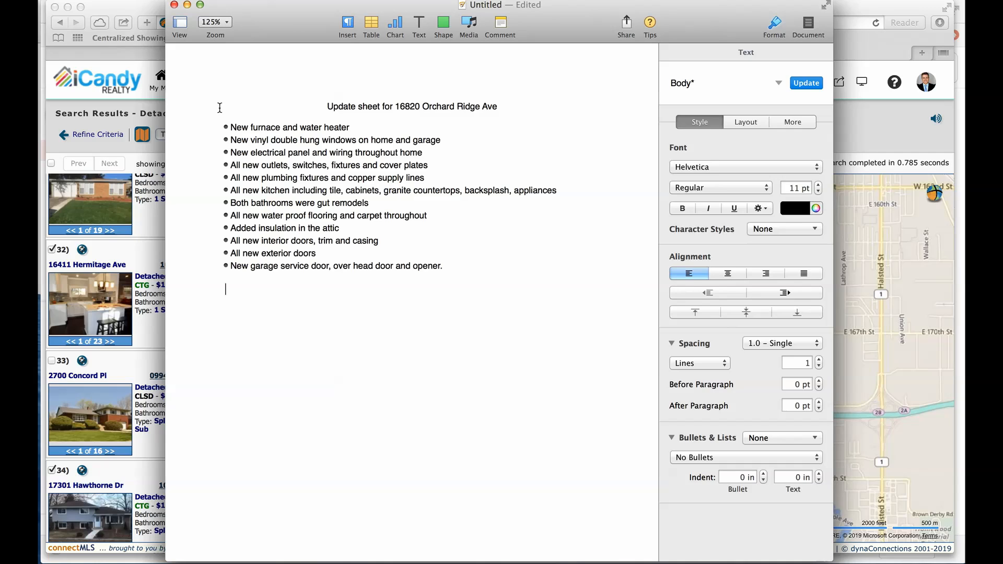
mouse_move(225, 293)
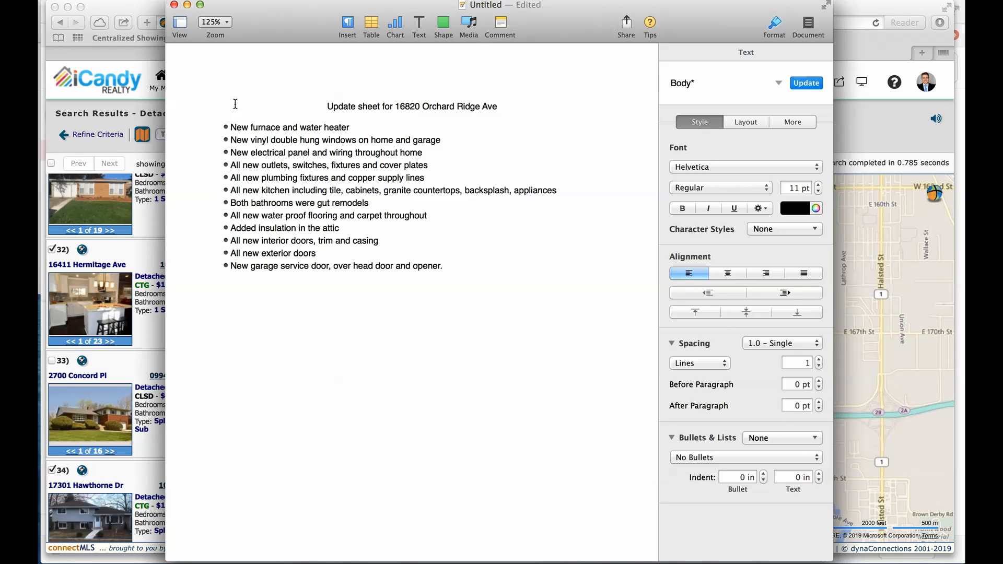
key("Return")
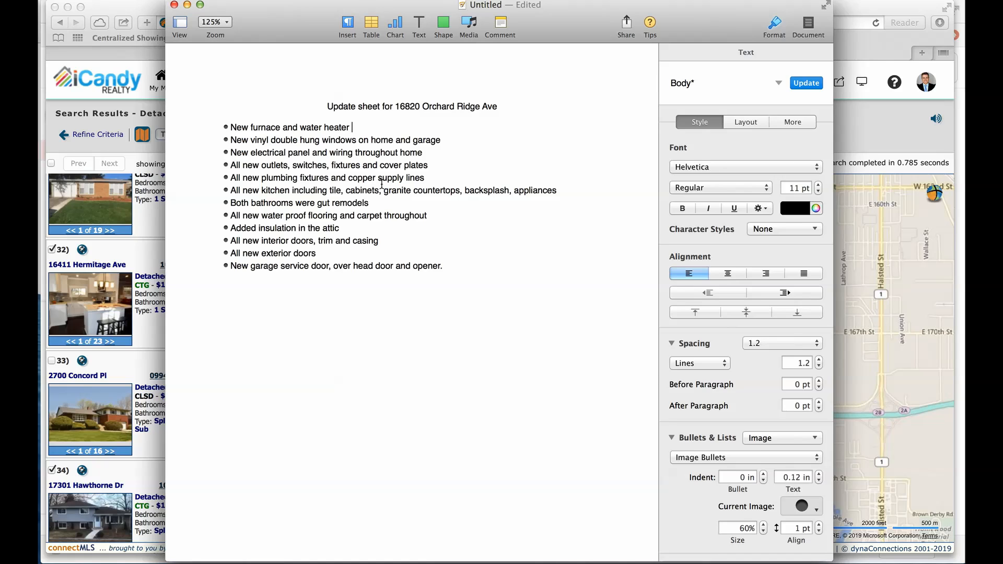
type("-")
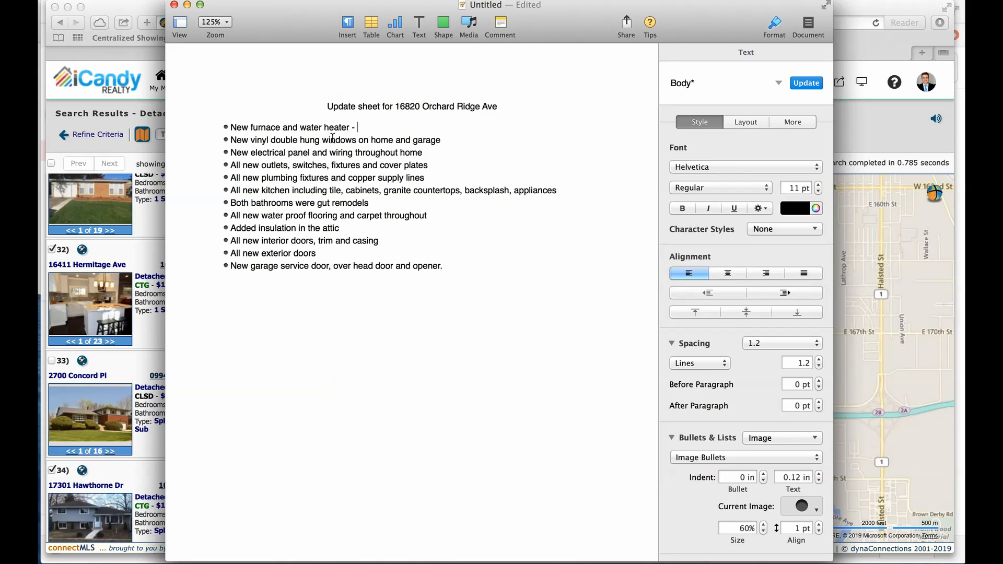
key("Backspace")
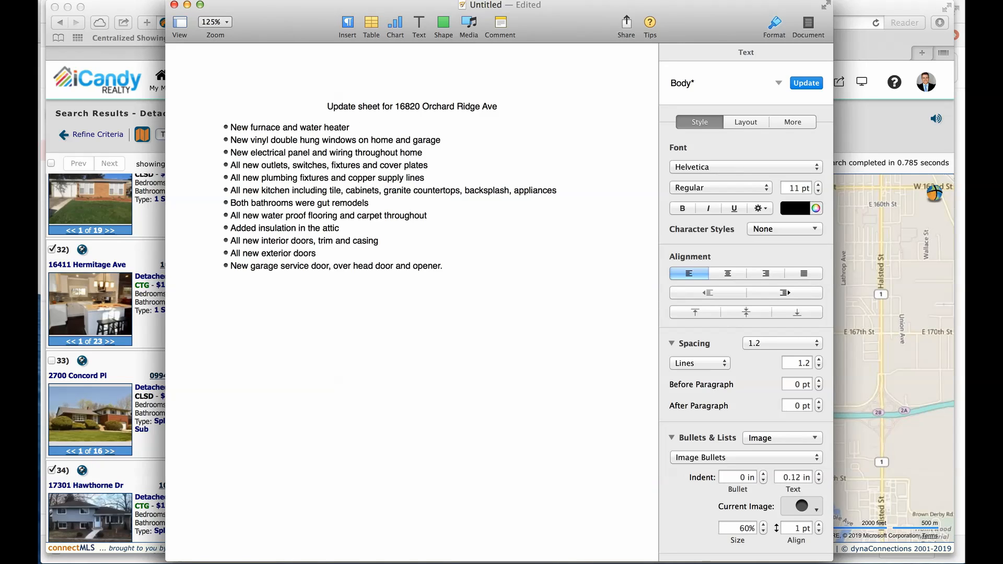
left_click(351, 128)
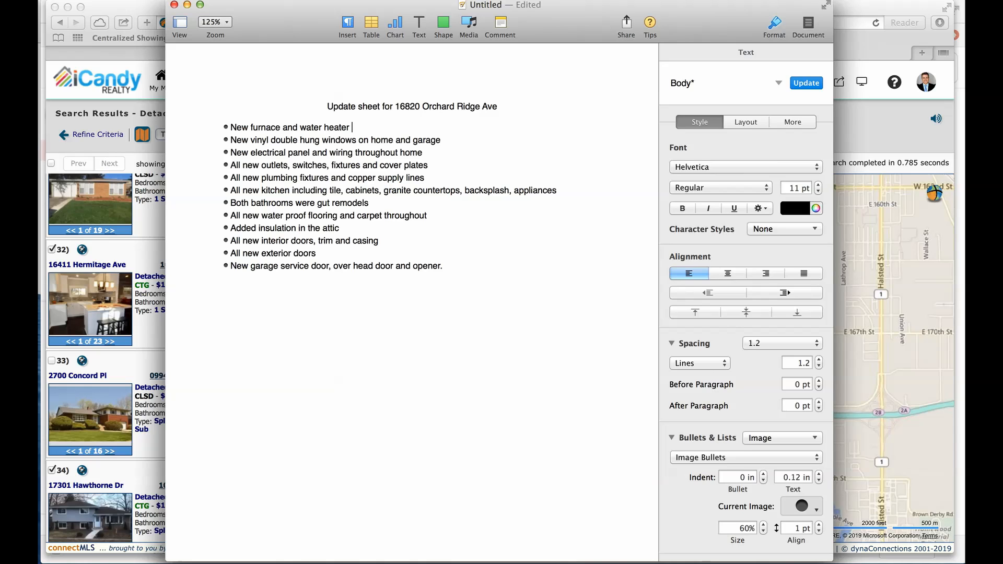
left_click(371, 23)
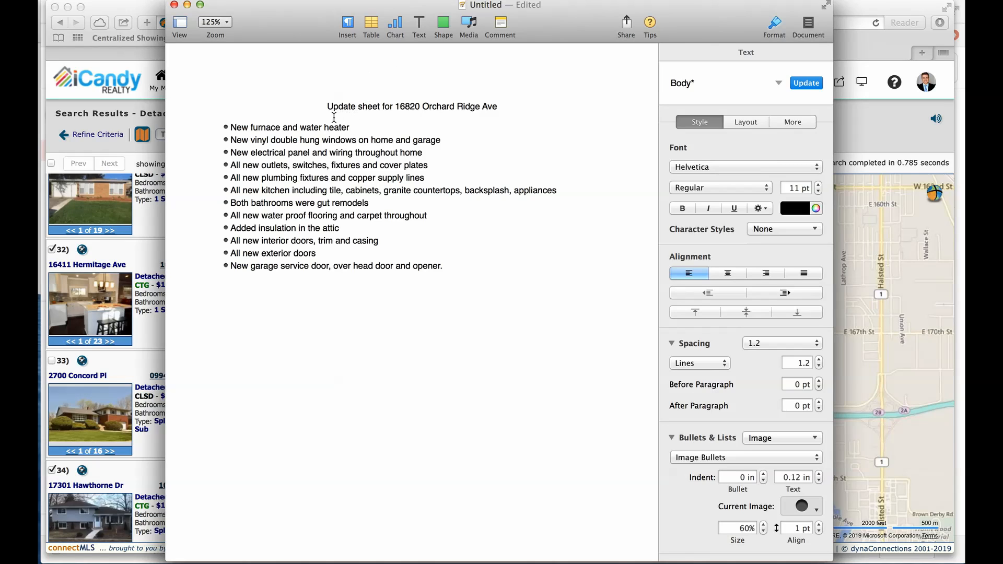
mouse_move(204, 245)
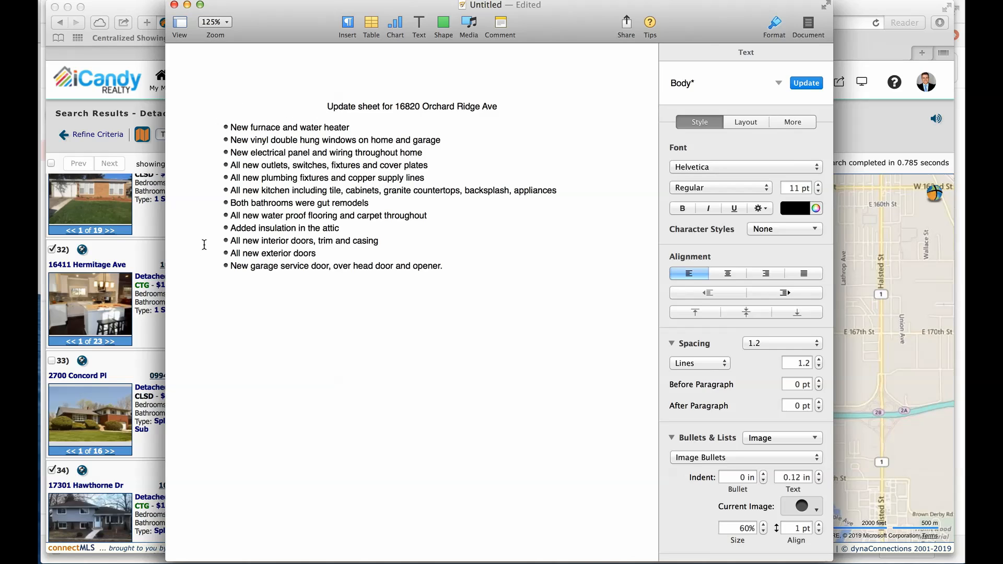
left_click(351, 128)
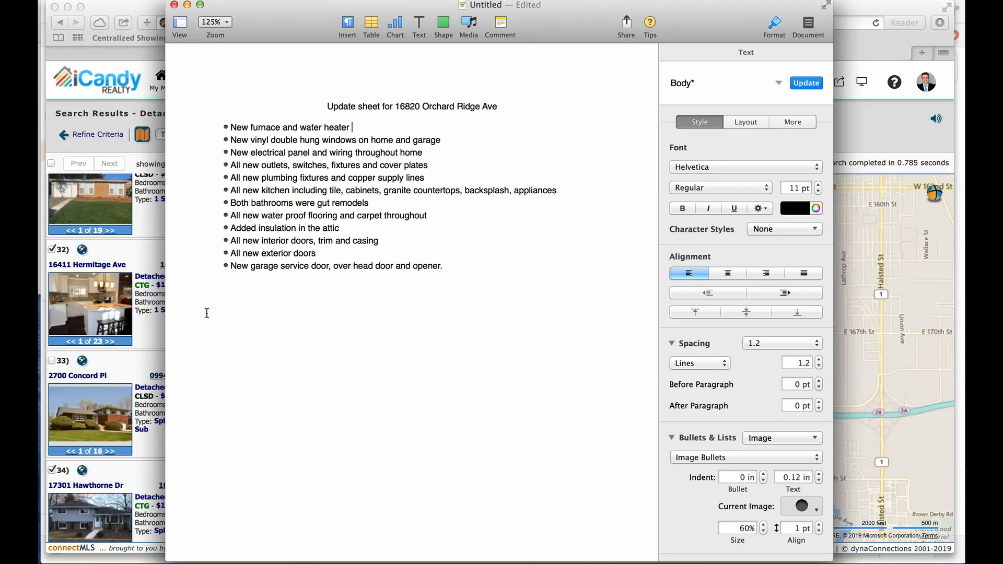
mouse_move(202, 222)
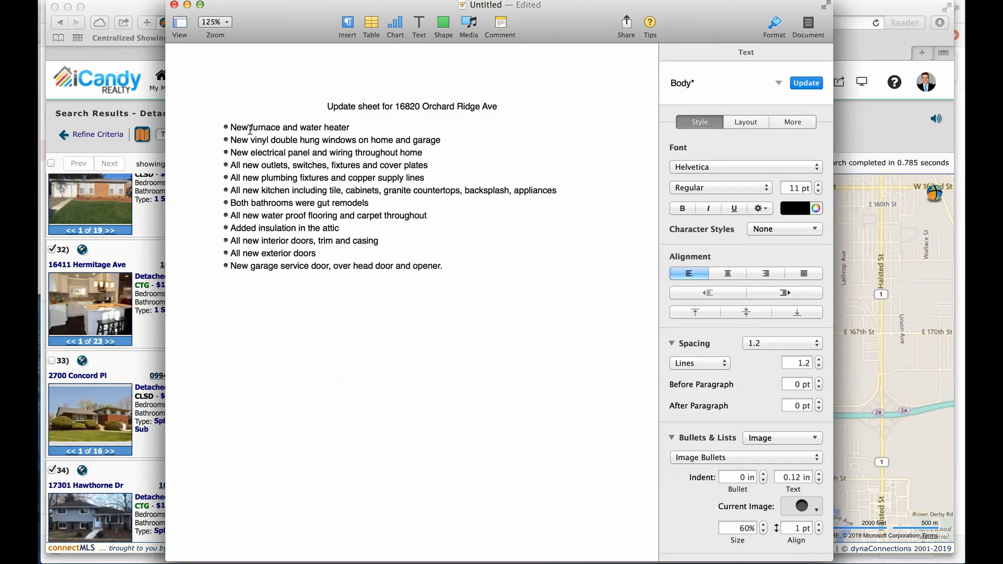
left_click(351, 128)
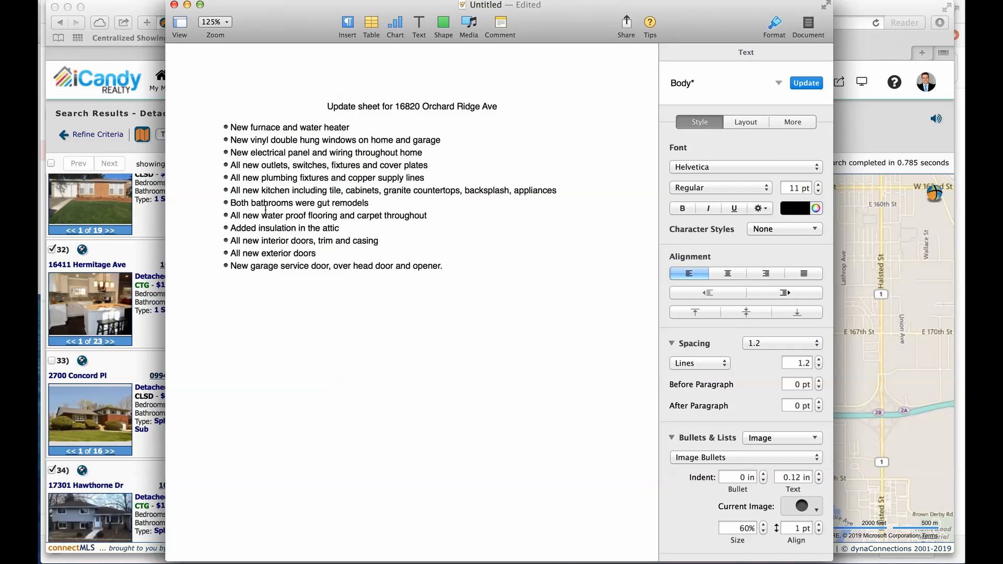
mouse_move(260, 332)
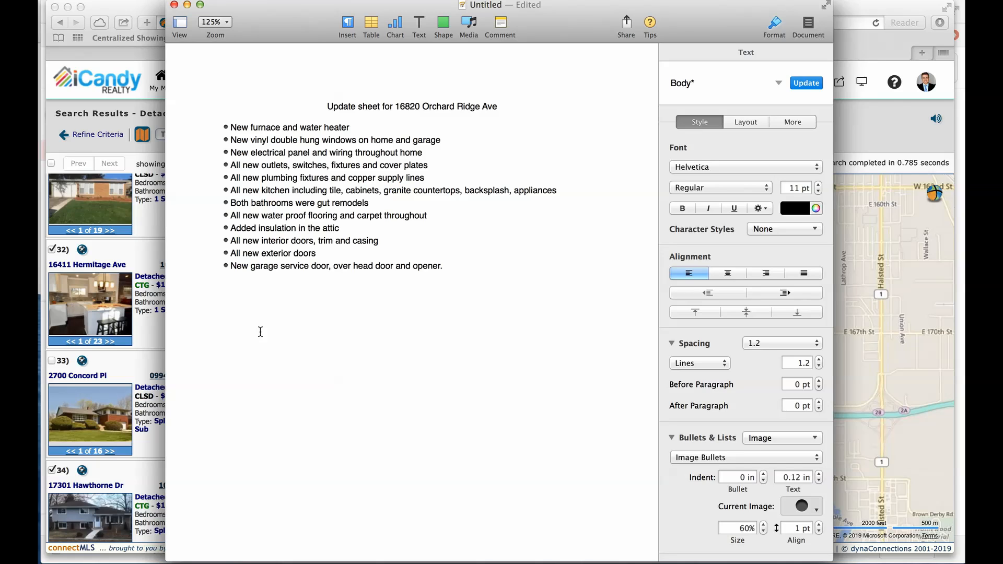
left_click(351, 128)
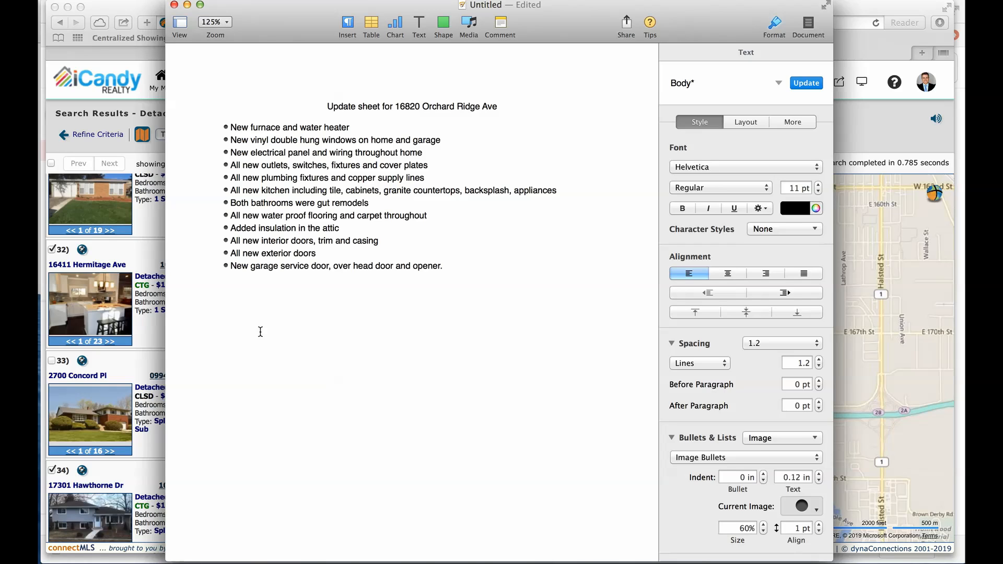
left_click(352, 128)
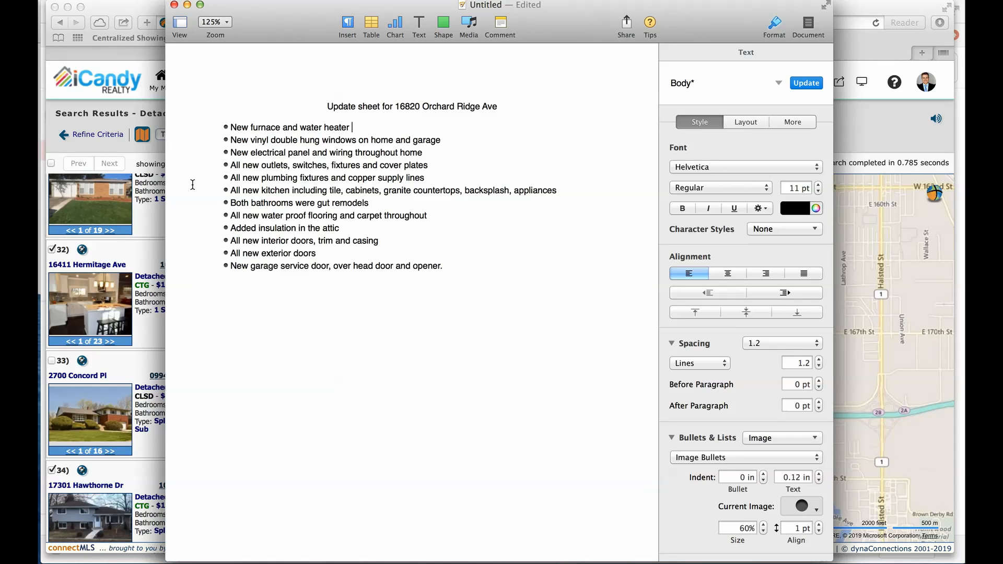
mouse_move(312, 106)
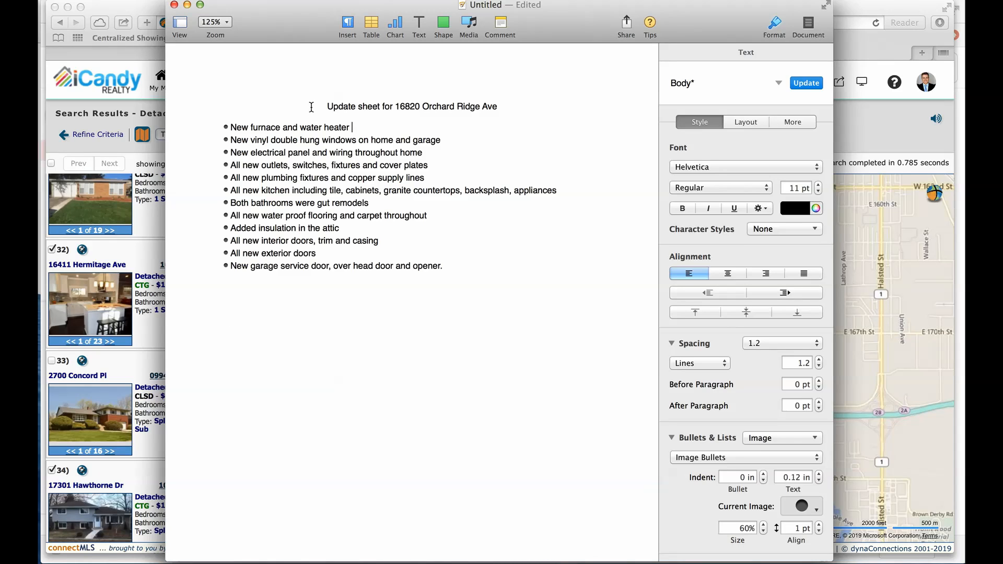
mouse_move(208, 142)
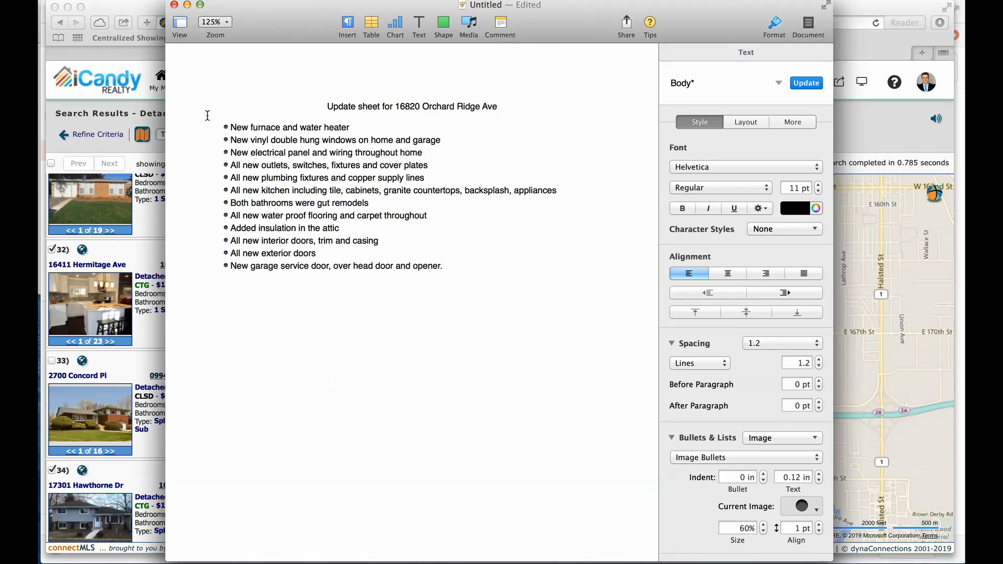
left_click(351, 128)
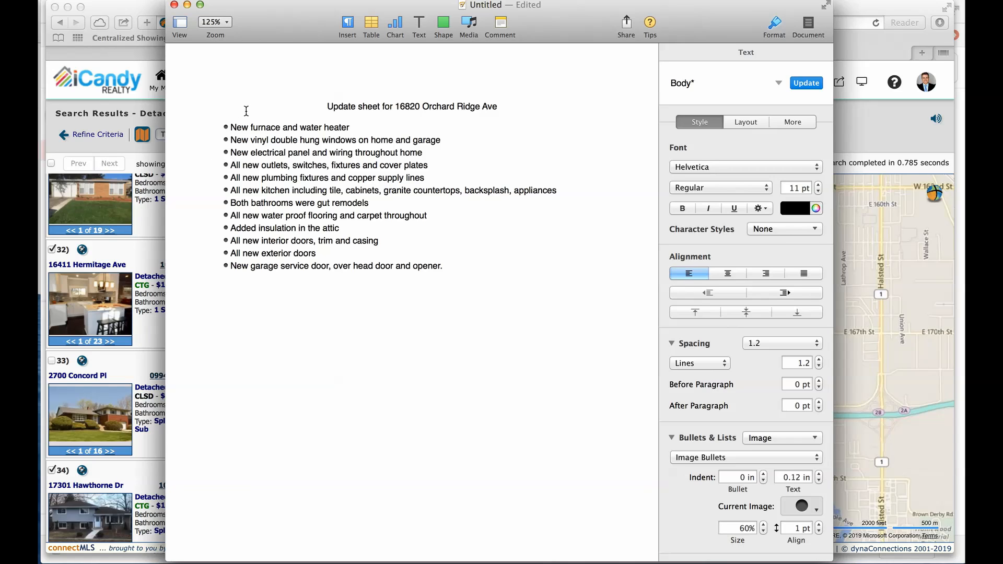
left_click(351, 127)
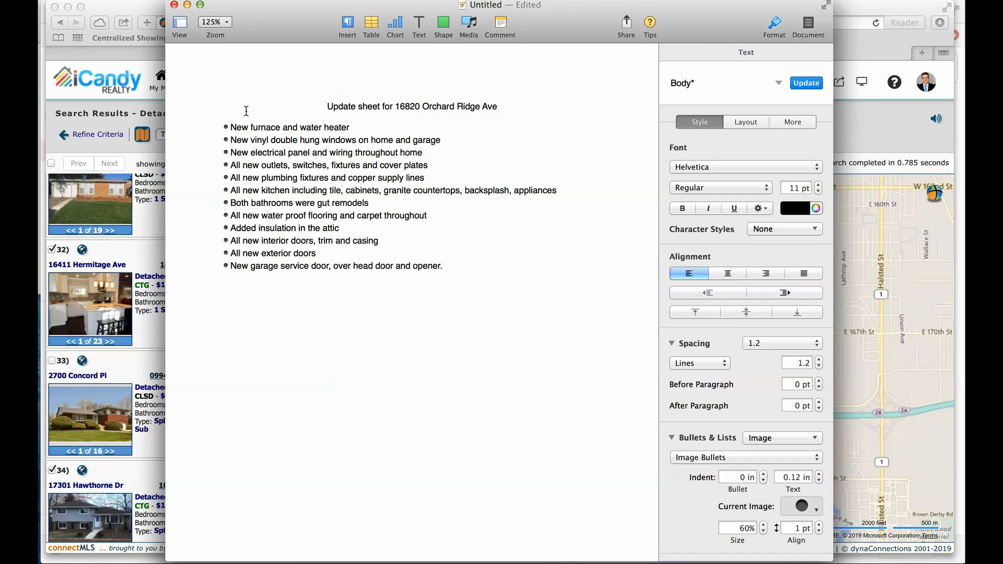
left_click(353, 128)
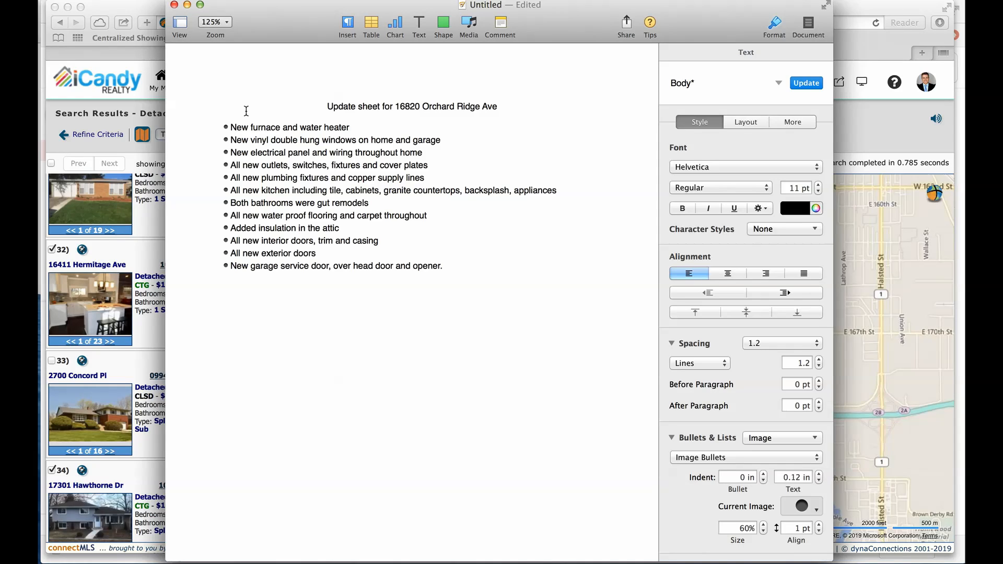
left_click(351, 128)
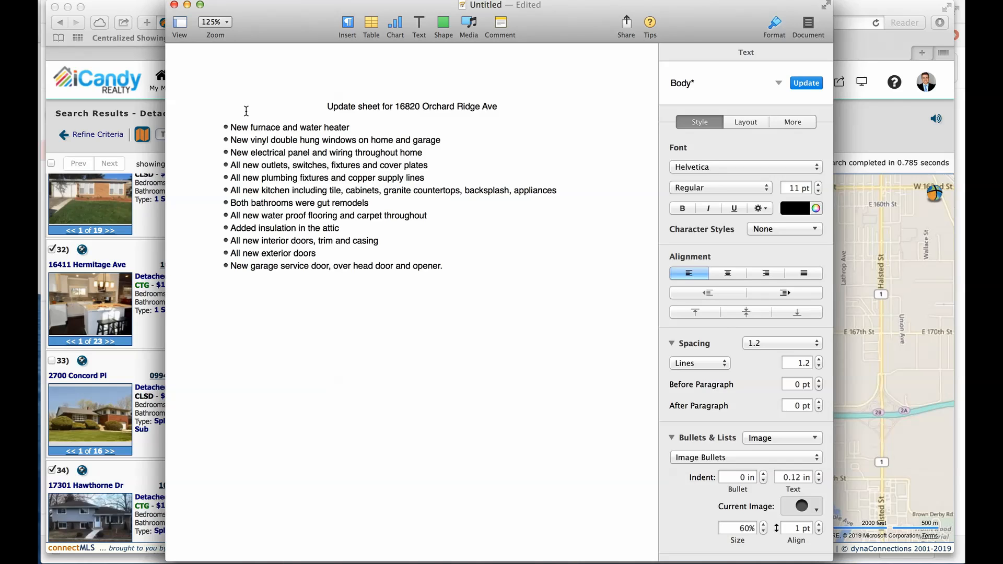
left_click(351, 127)
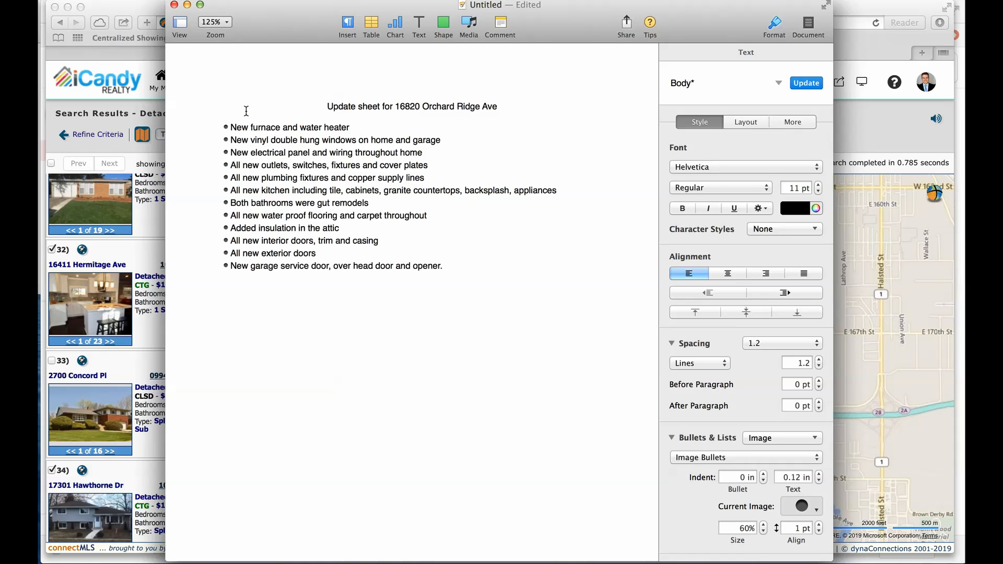
left_click(351, 127)
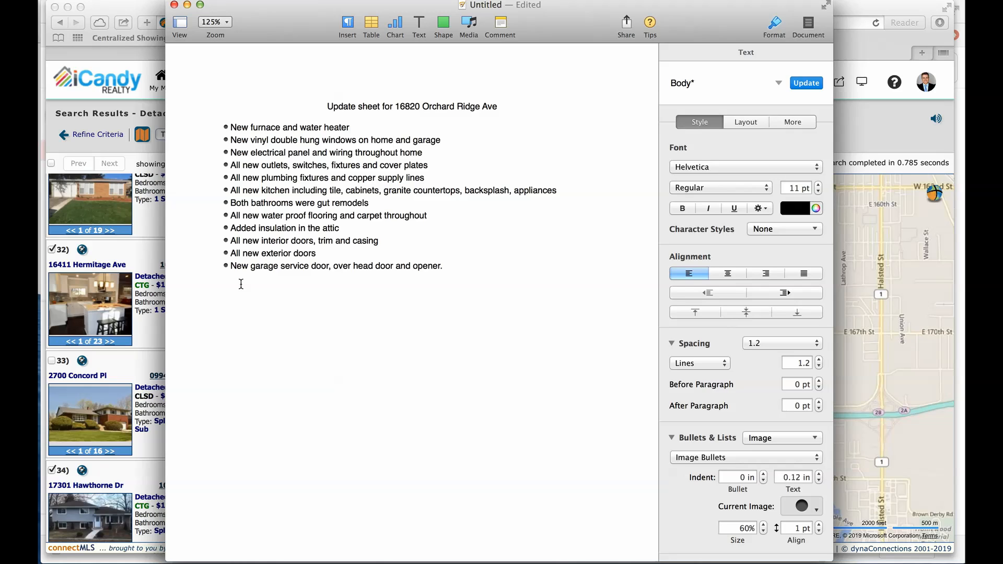
left_click(351, 126)
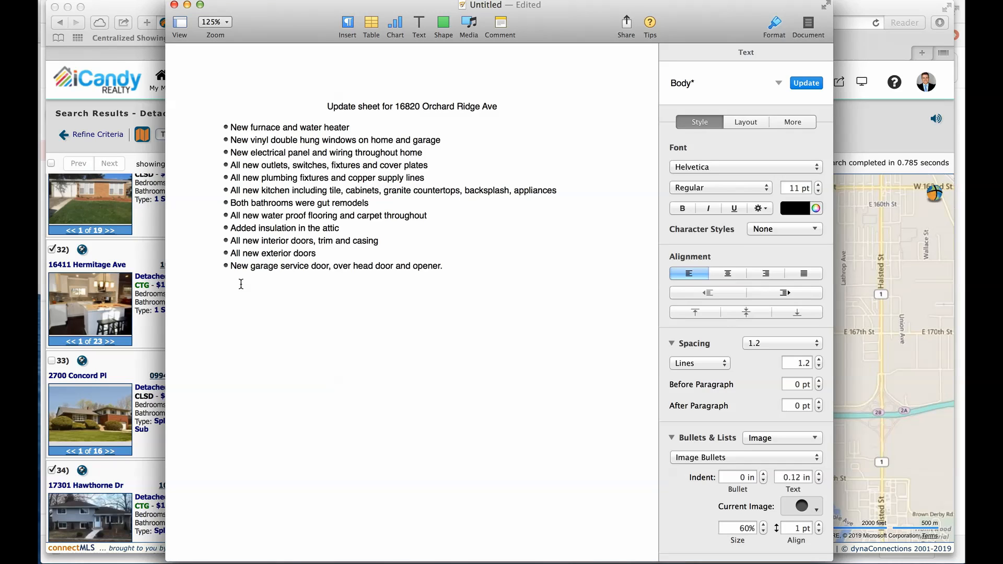
left_click(351, 126)
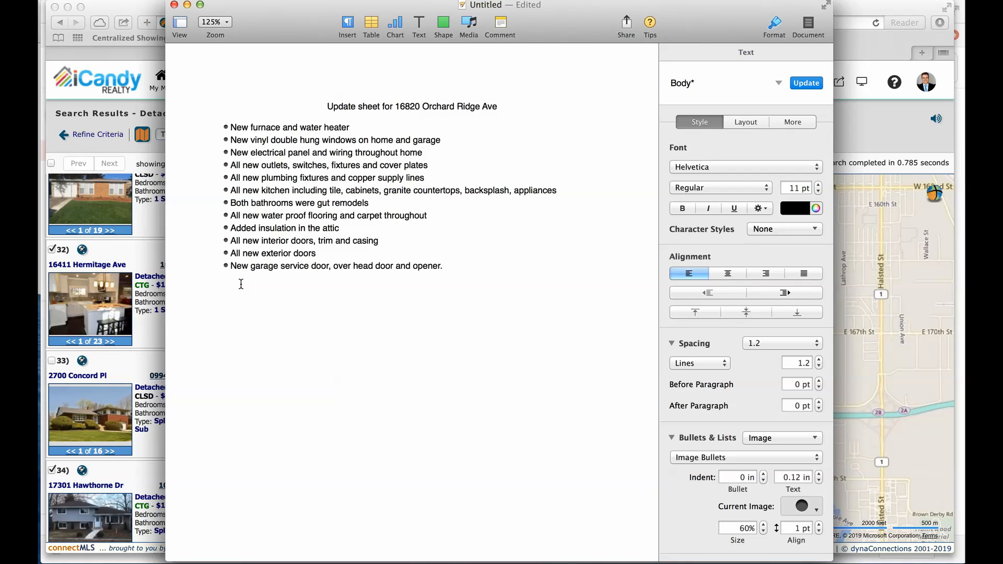
left_click(351, 127)
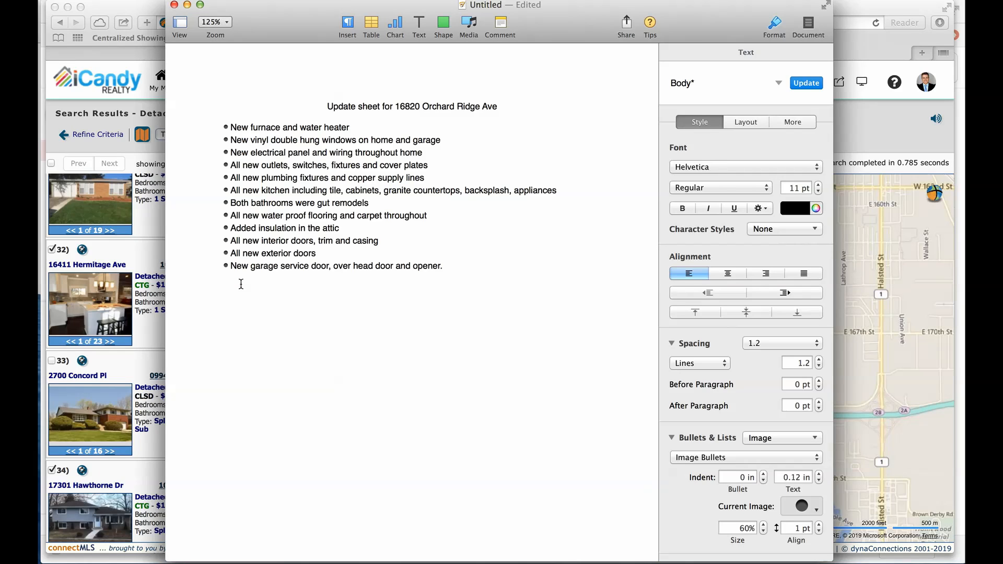
left_click(351, 126)
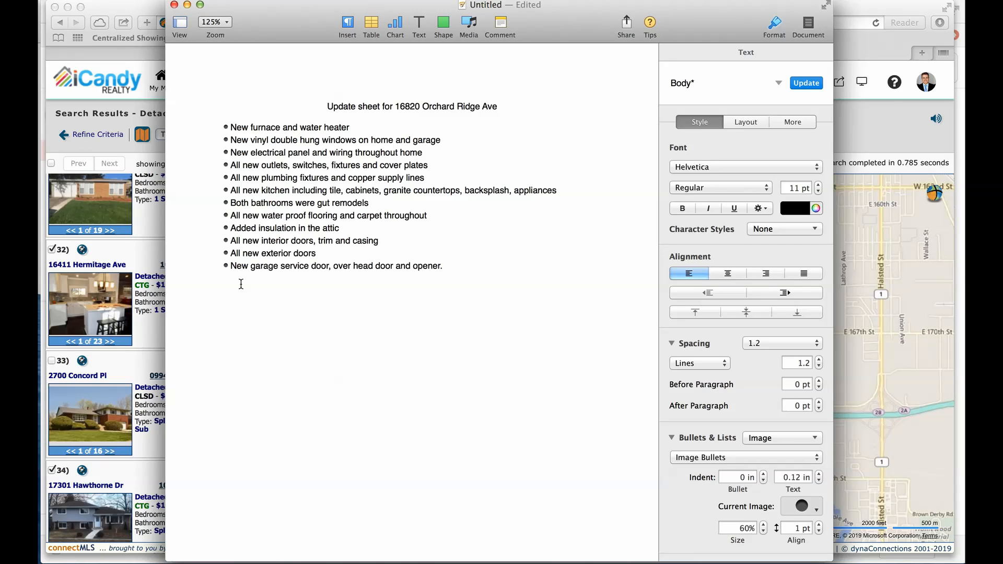
left_click(352, 127)
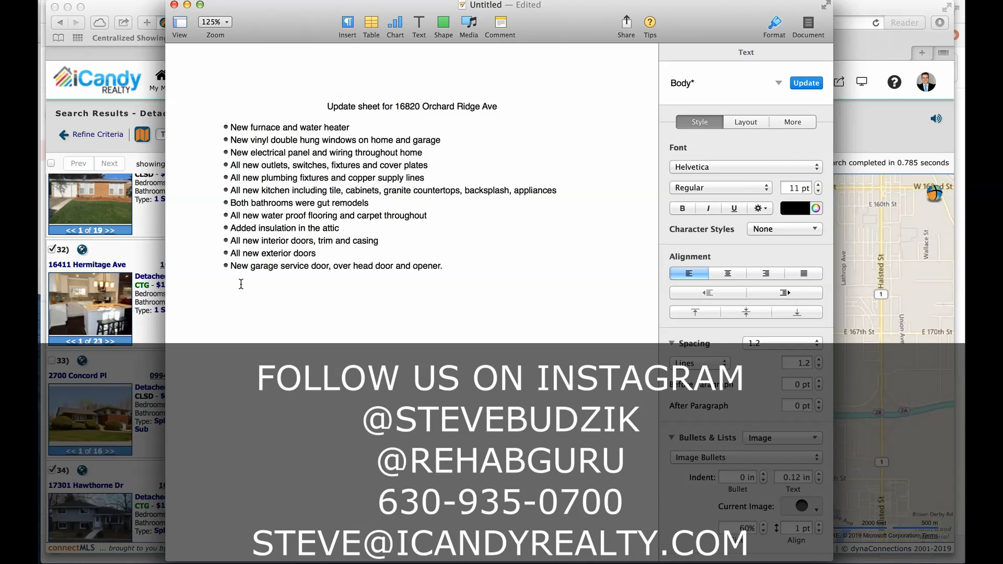
left_click(351, 127)
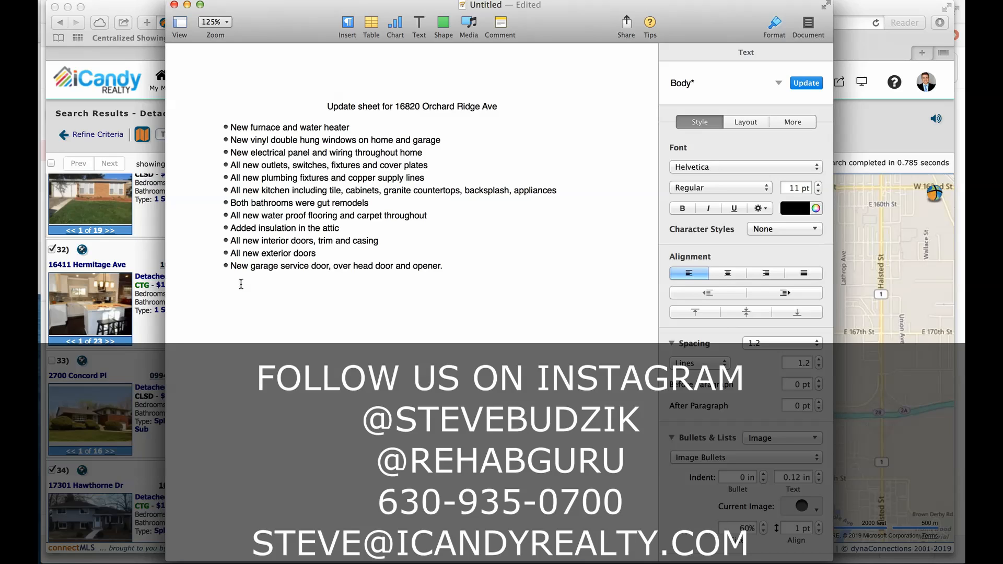
left_click(351, 127)
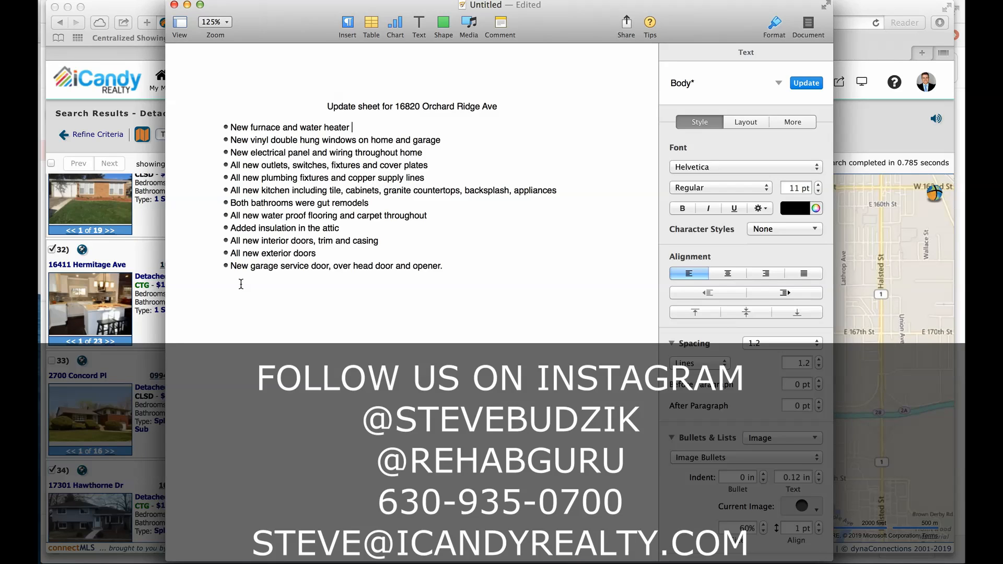